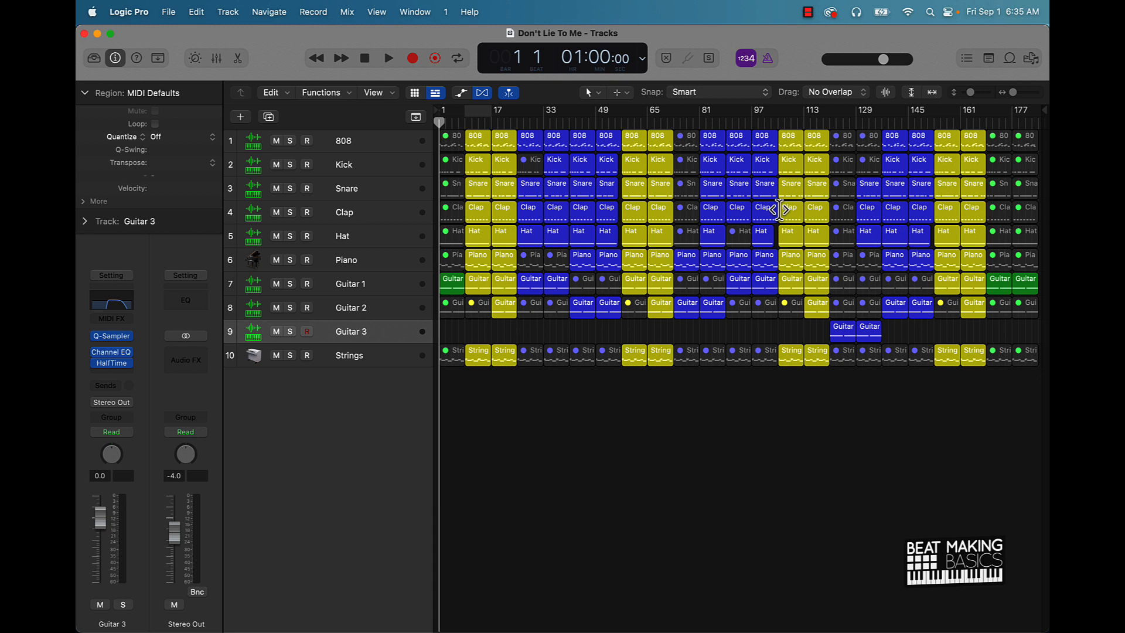
# Play the 'Don't Lie To Me' arrangement and bring up the mixer showing all channel strips.
pyautogui.click(388, 59)
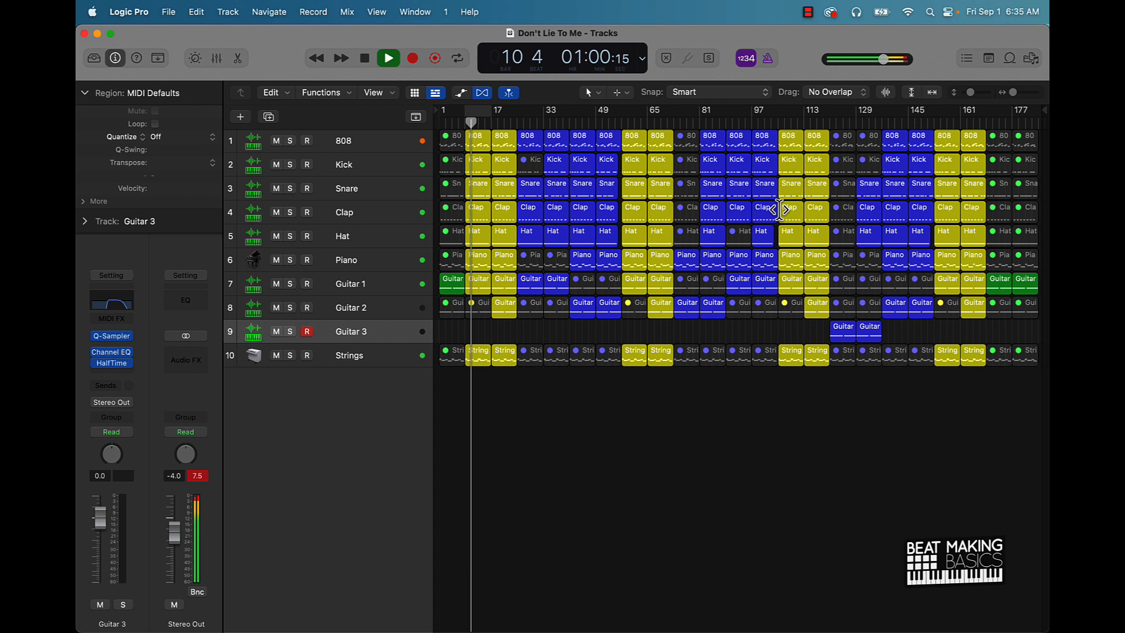
pyautogui.click(387, 58)
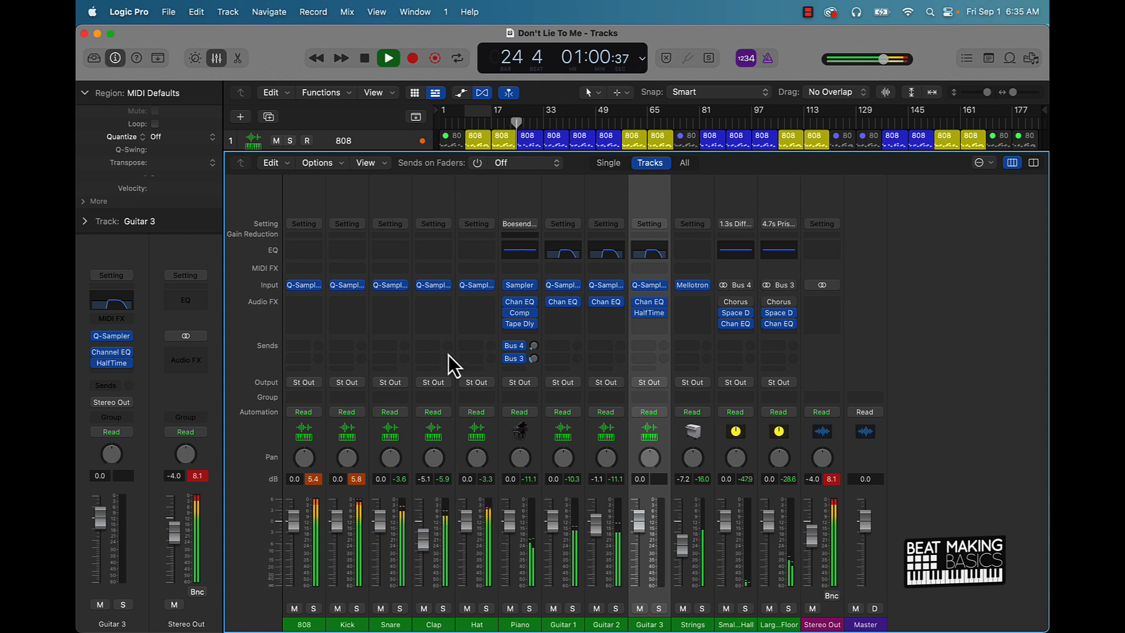
# Stop playback, leaving the 808, Kick and Stereo Out peak readings visible.
pyautogui.click(363, 59)
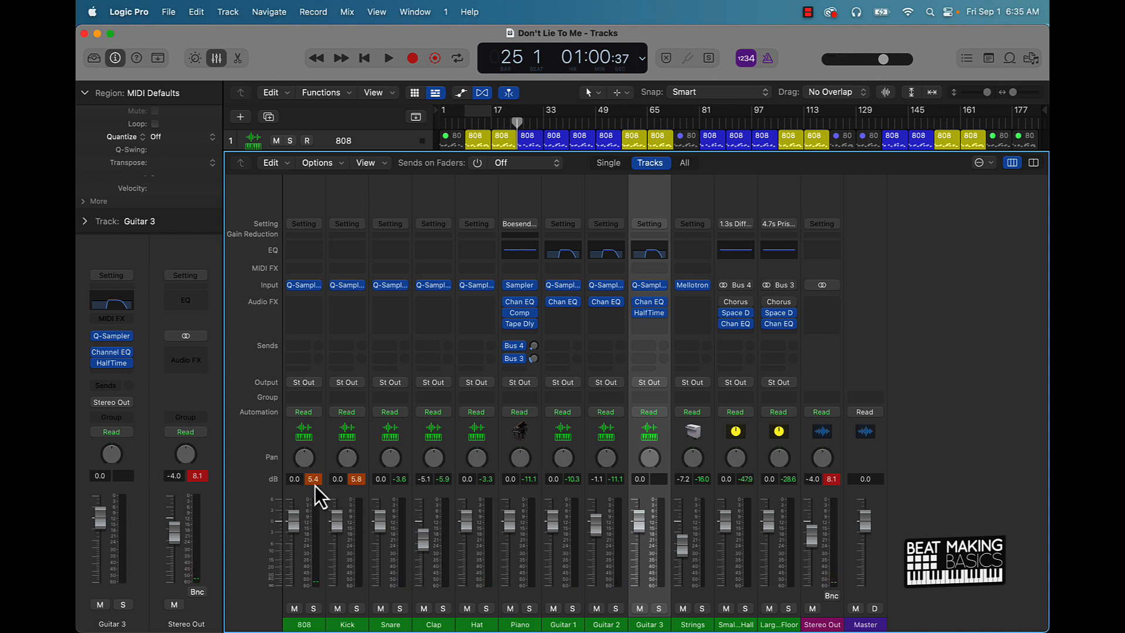
pyautogui.moveTo(309, 609)
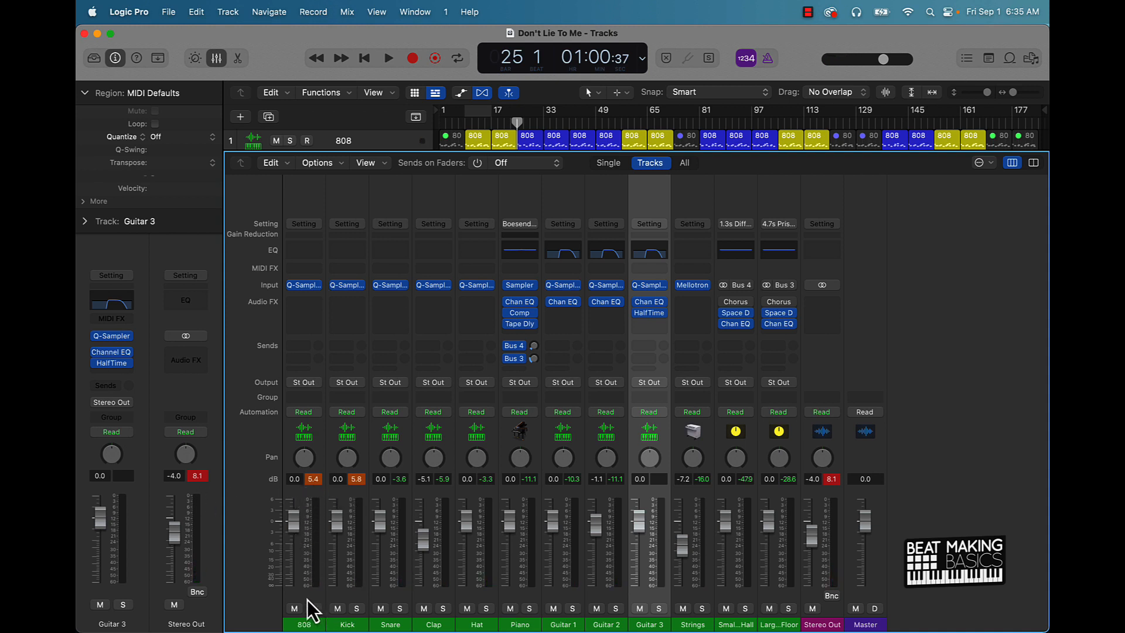
pyautogui.moveTo(1015, 599)
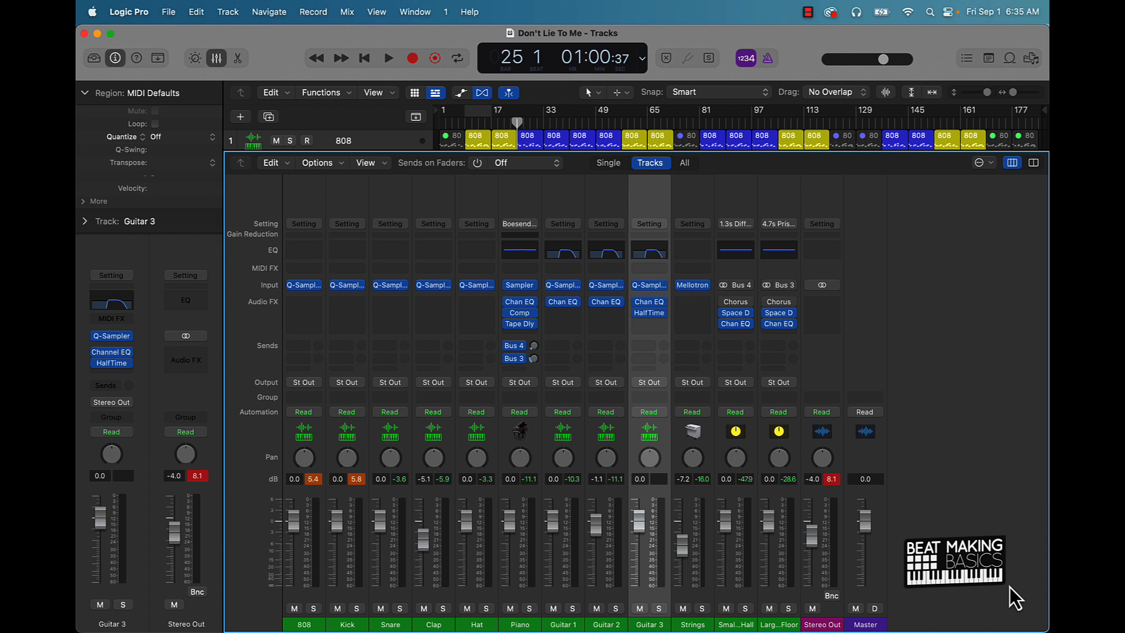
pyautogui.moveTo(301, 608)
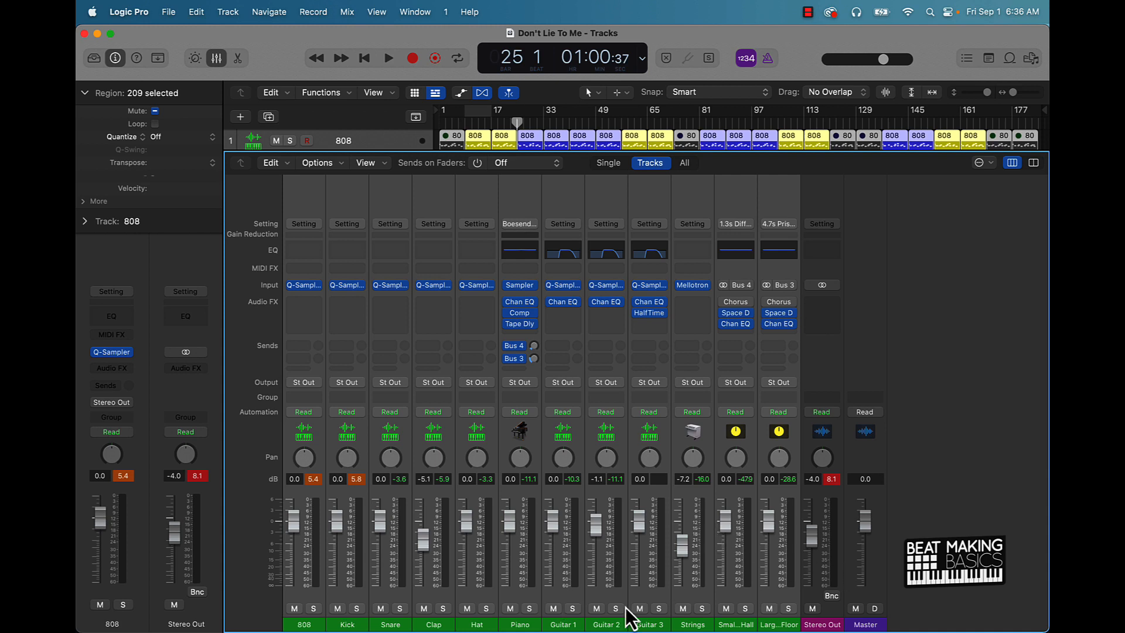
pyautogui.moveTo(743, 609)
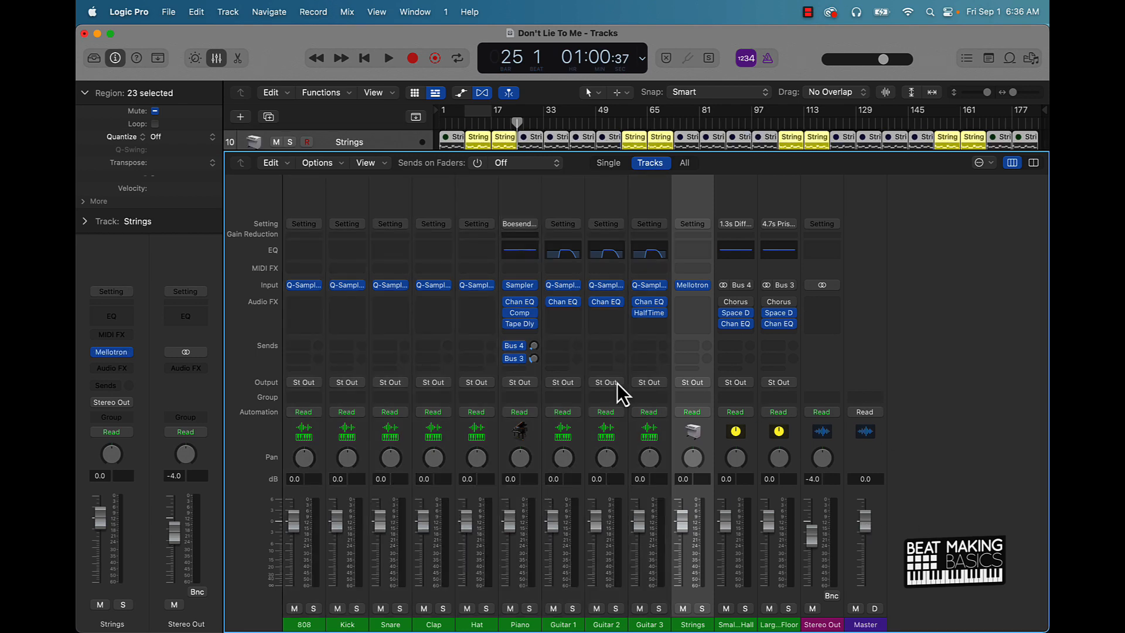
pyautogui.moveTo(606, 382)
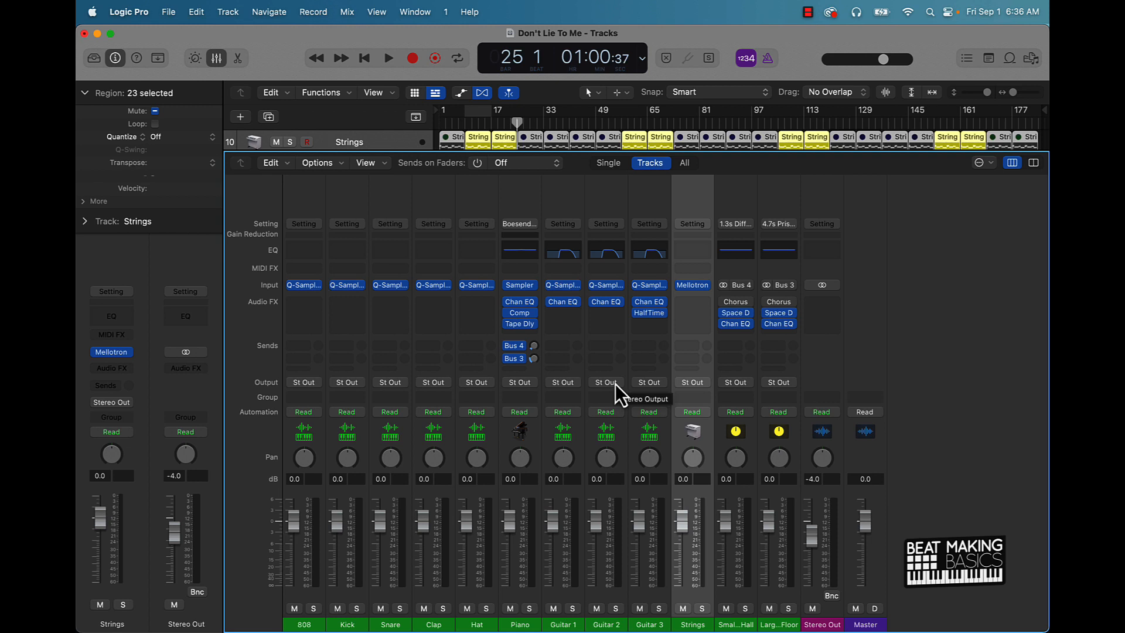
pyautogui.moveTo(373, 379)
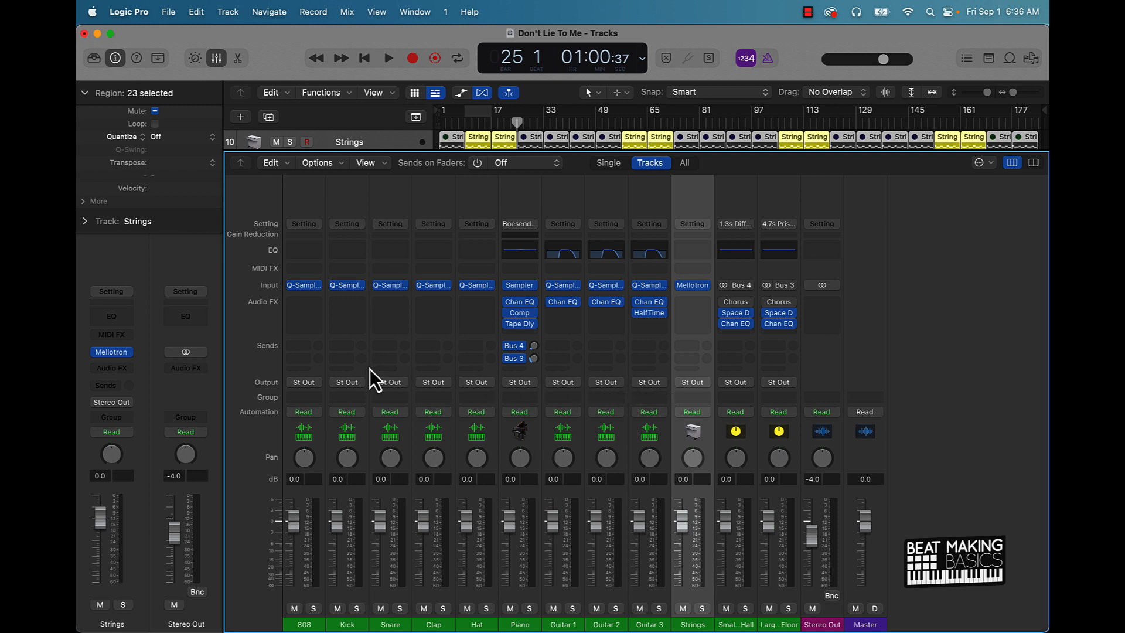
pyautogui.moveTo(314, 250)
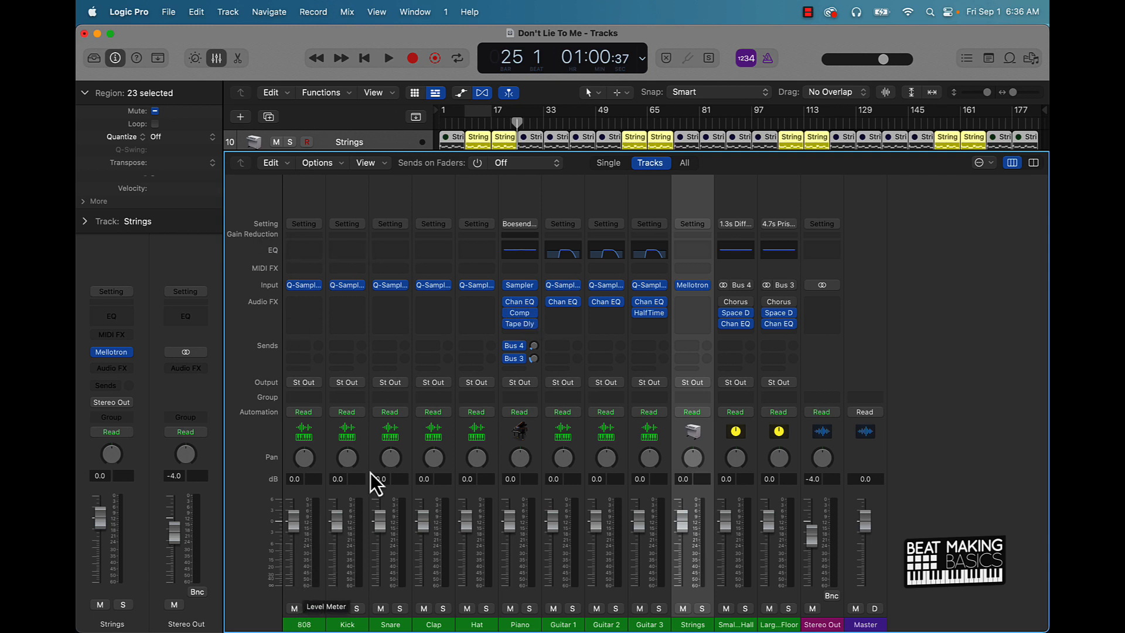
pyautogui.click(387, 59)
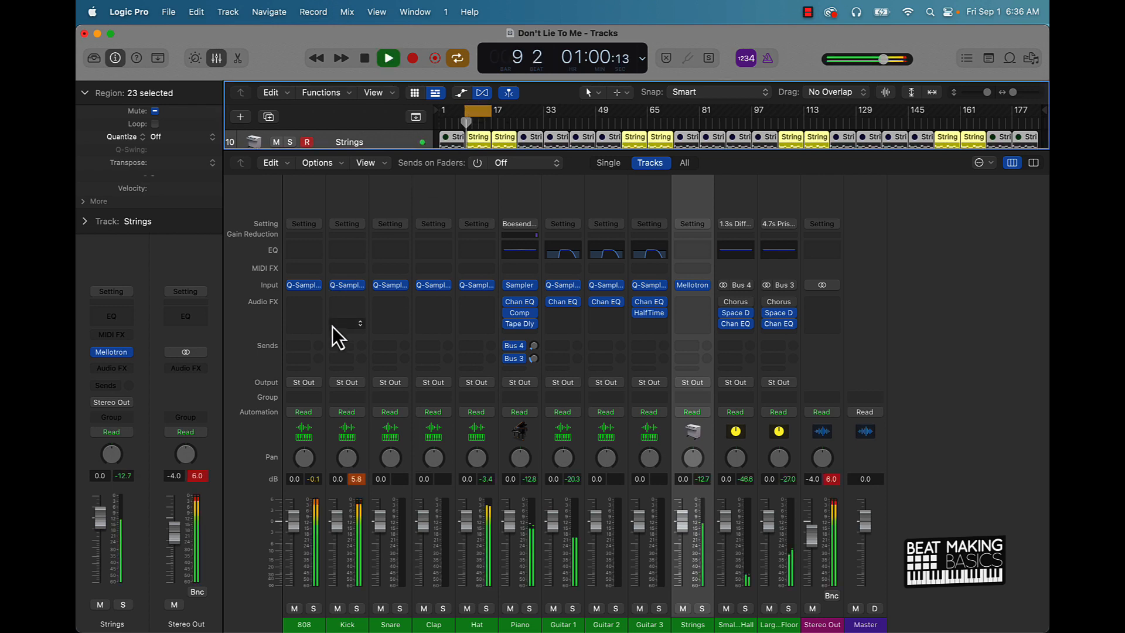
pyautogui.click(388, 59)
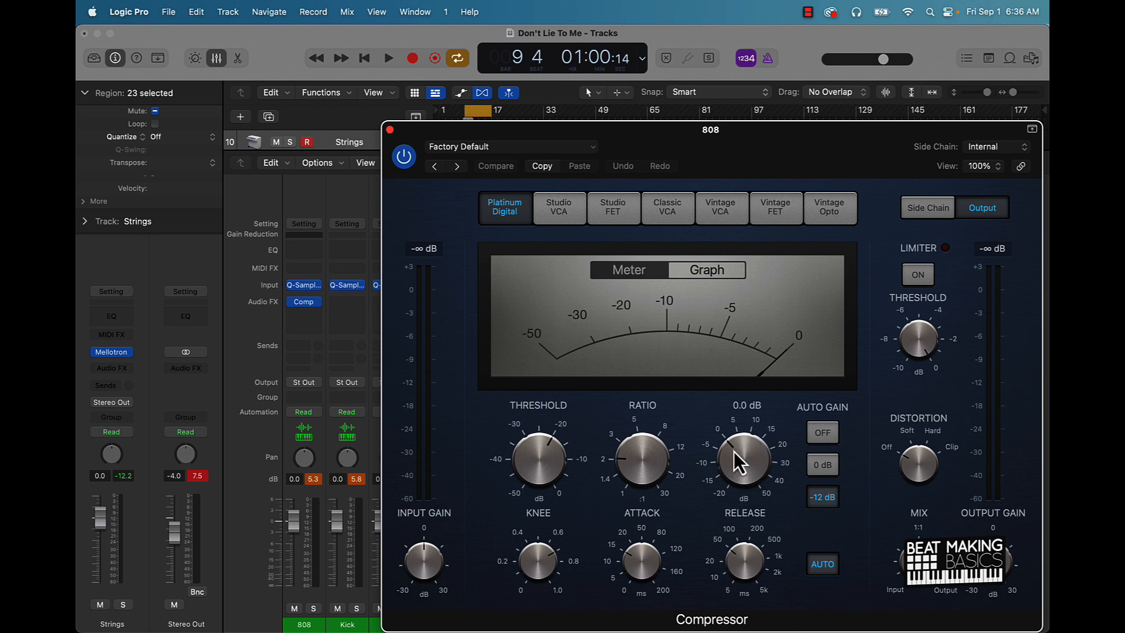
pyautogui.moveTo(726, 474)
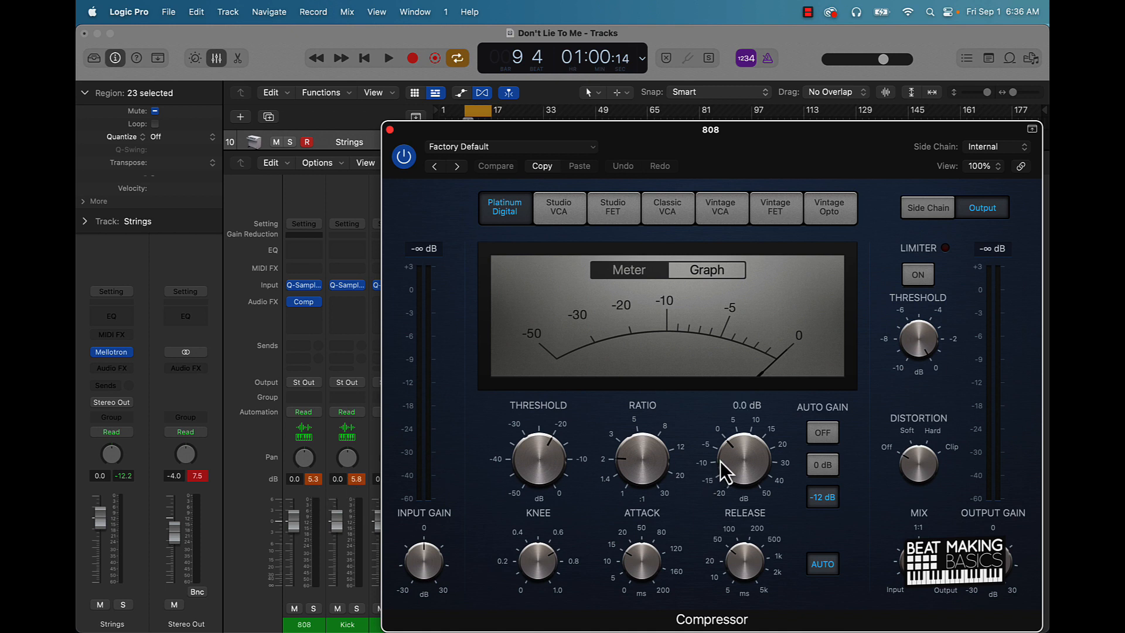
pyautogui.moveTo(743, 463); pyautogui.dragTo(731, 474)
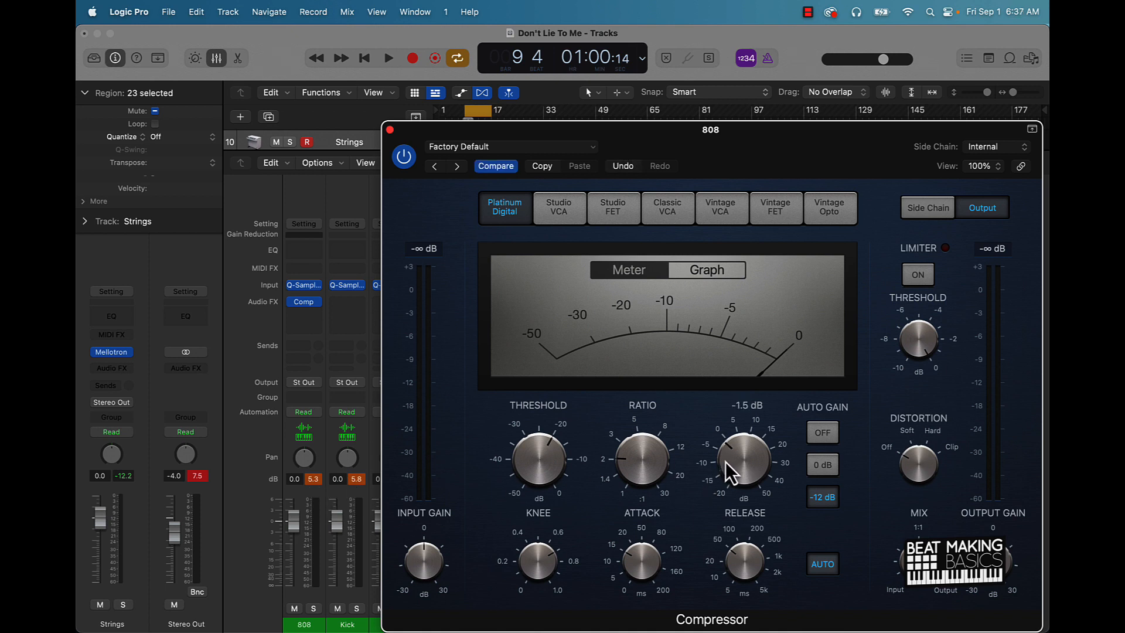
pyautogui.click(387, 58)
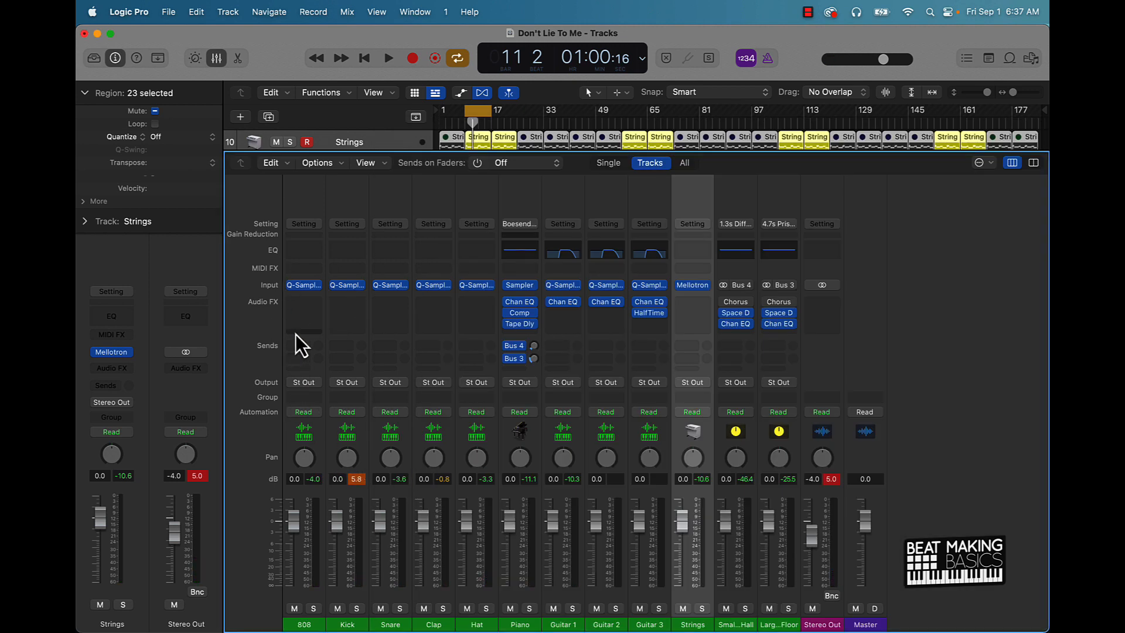
# Trim the 808 with its Gain plug-in to around -6 dB while auditioning it against the Kick.
pyautogui.click(302, 331)
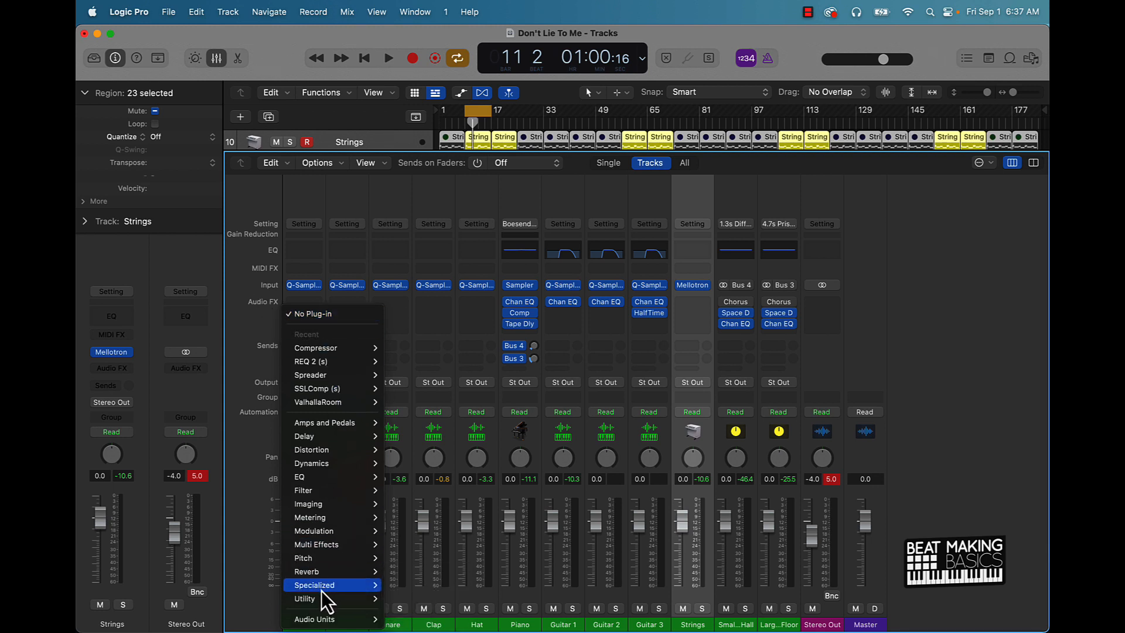
pyautogui.moveTo(305, 599)
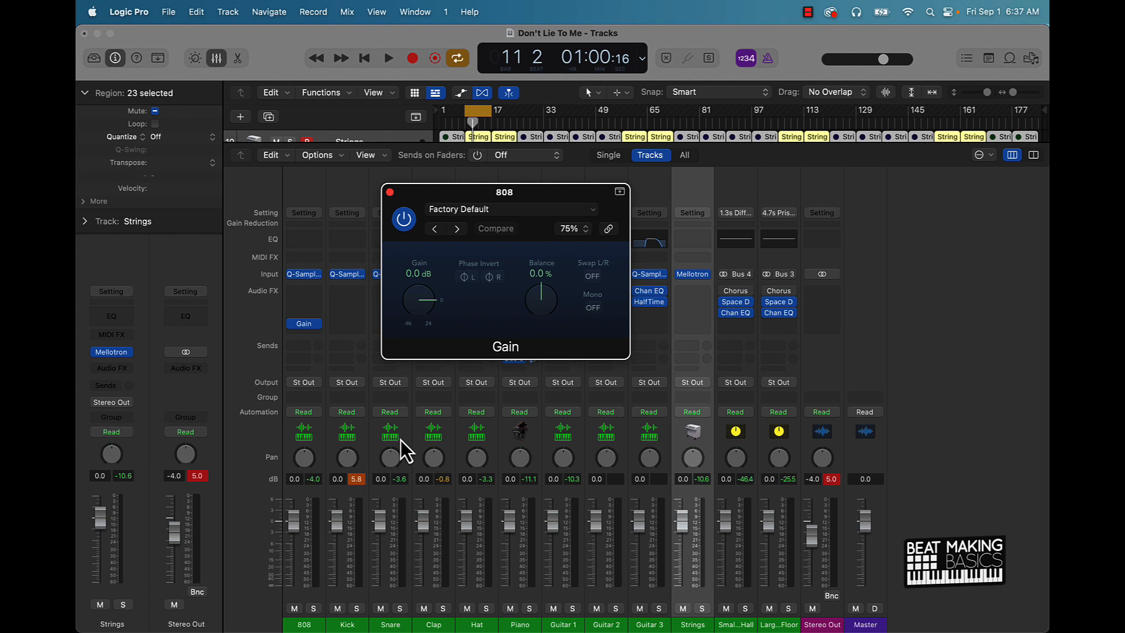
pyautogui.click(388, 58)
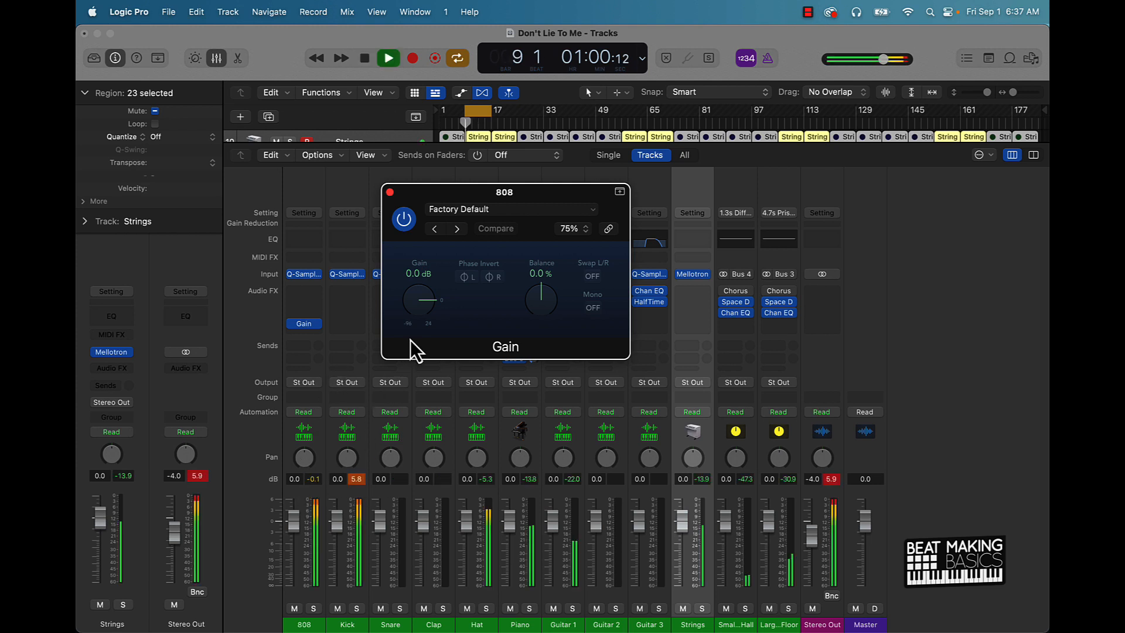
pyautogui.moveTo(418, 300); pyautogui.dragTo(419, 318)
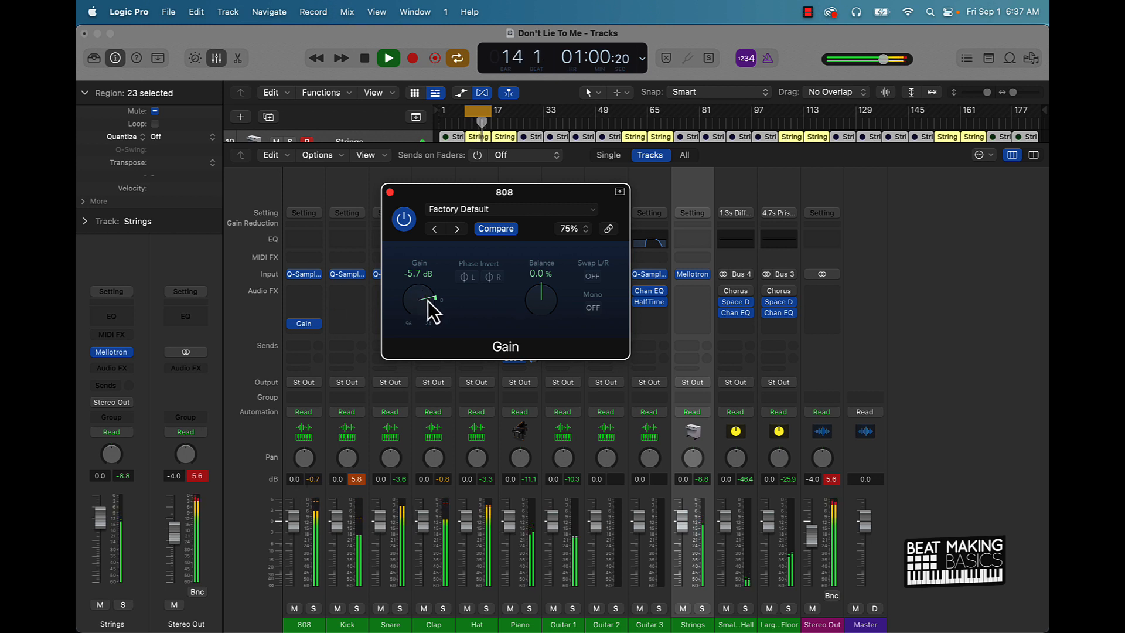
pyautogui.moveTo(423, 298); pyautogui.dragTo(426, 308)
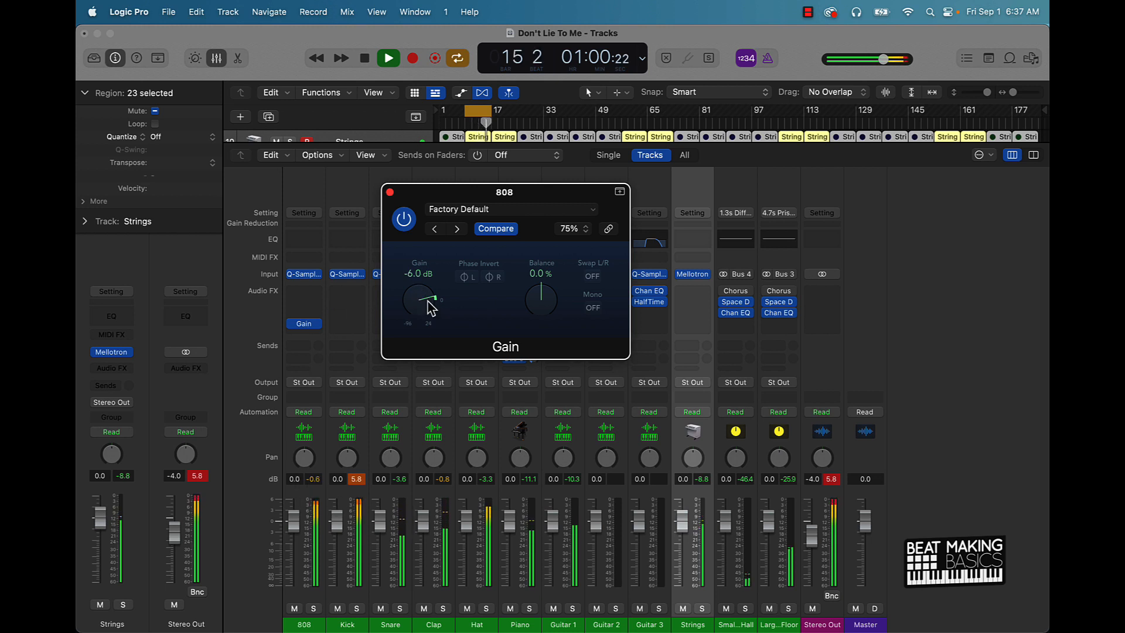
pyautogui.click(365, 59)
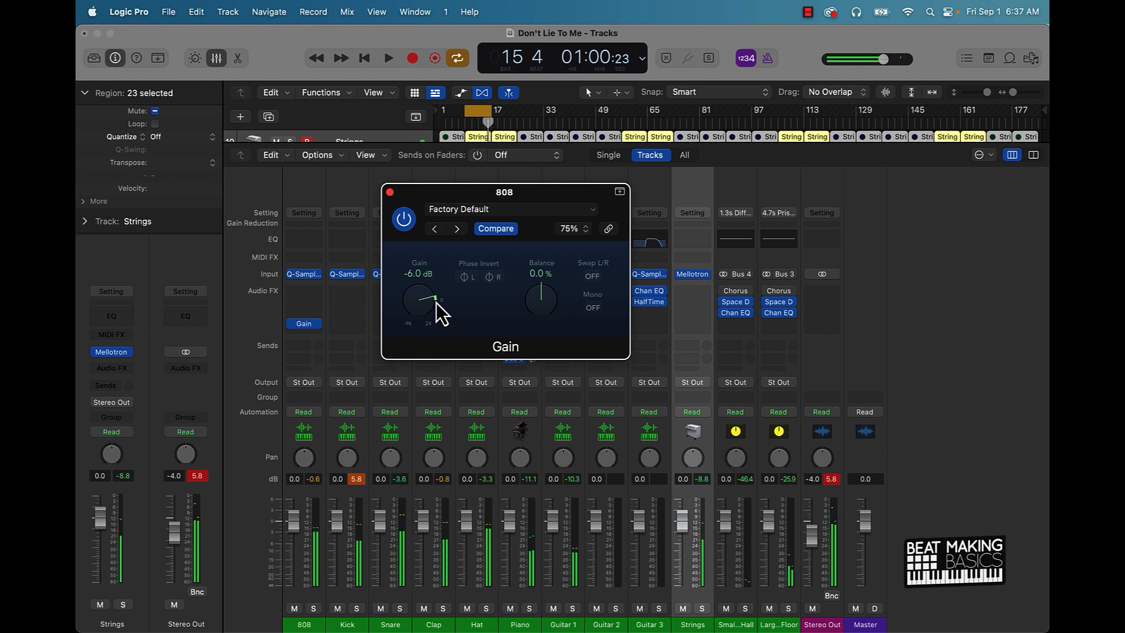
pyautogui.moveTo(419, 298); pyautogui.dragTo(430, 308)
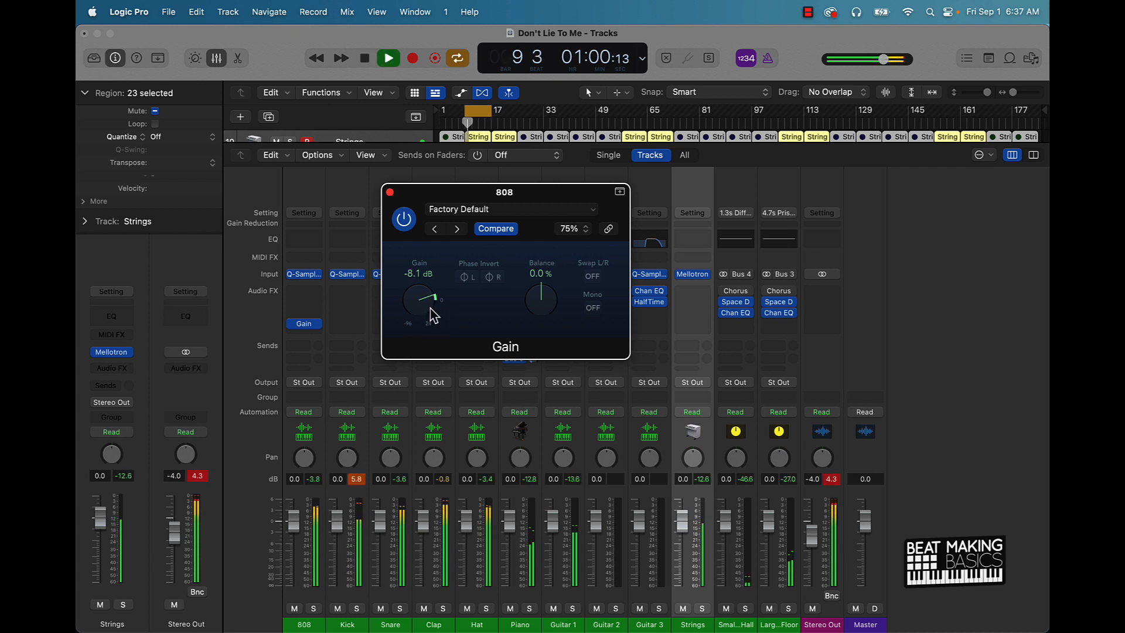
pyautogui.moveTo(420, 298); pyautogui.dragTo(430, 318)
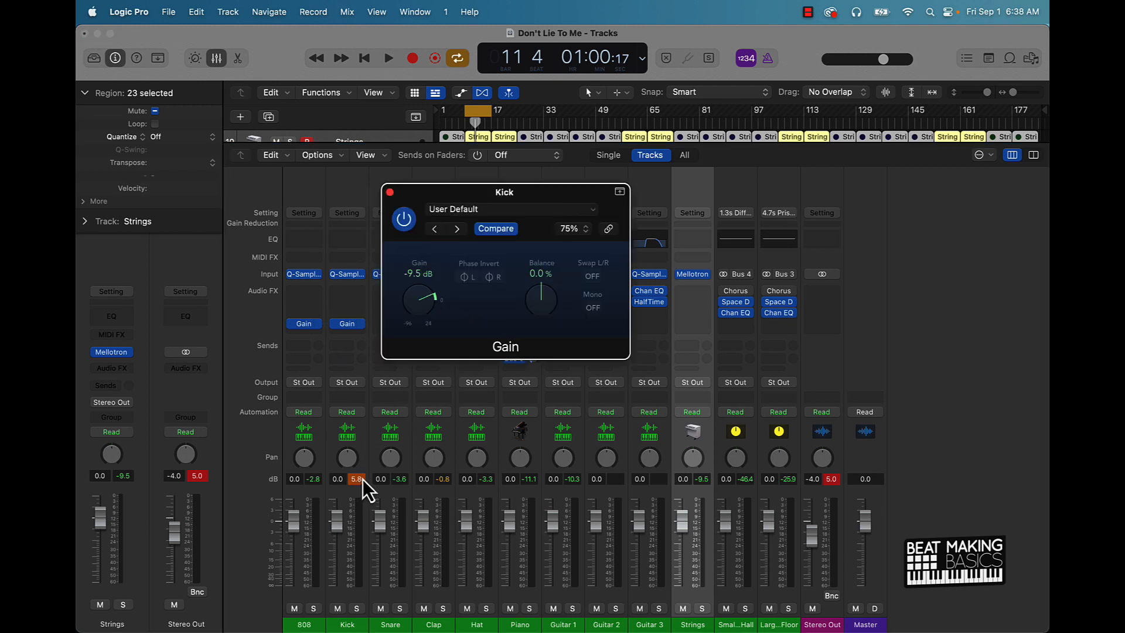
# Reset the Kick's peak reading and move the Gain window clear of the drum channels.
pyautogui.click(388, 59)
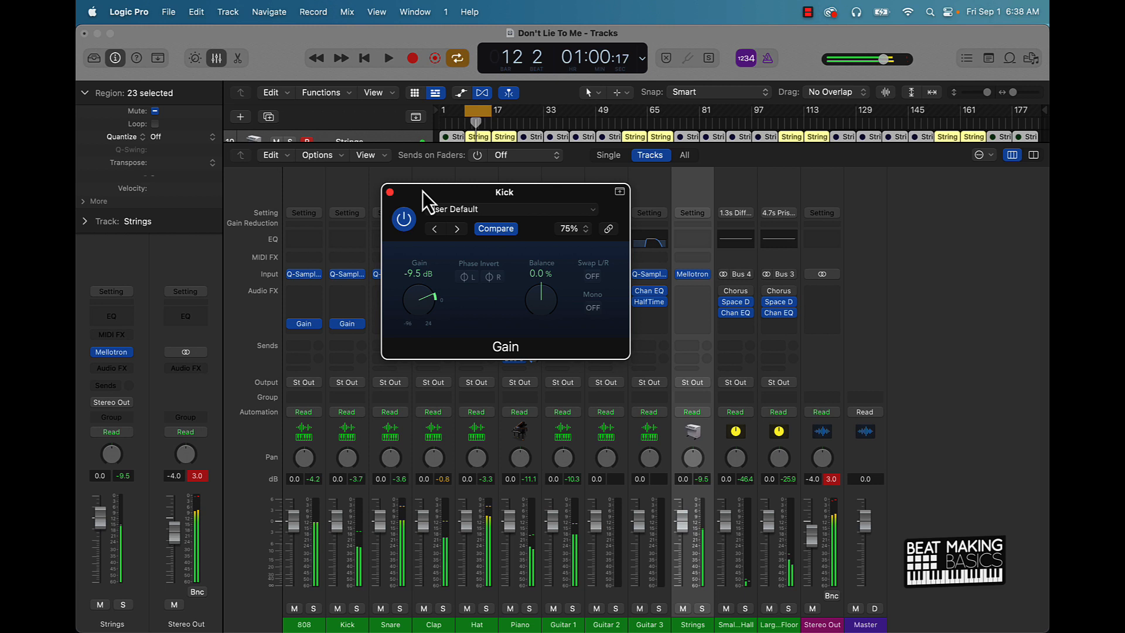
pyautogui.moveTo(504, 191); pyautogui.dragTo(741, 191)
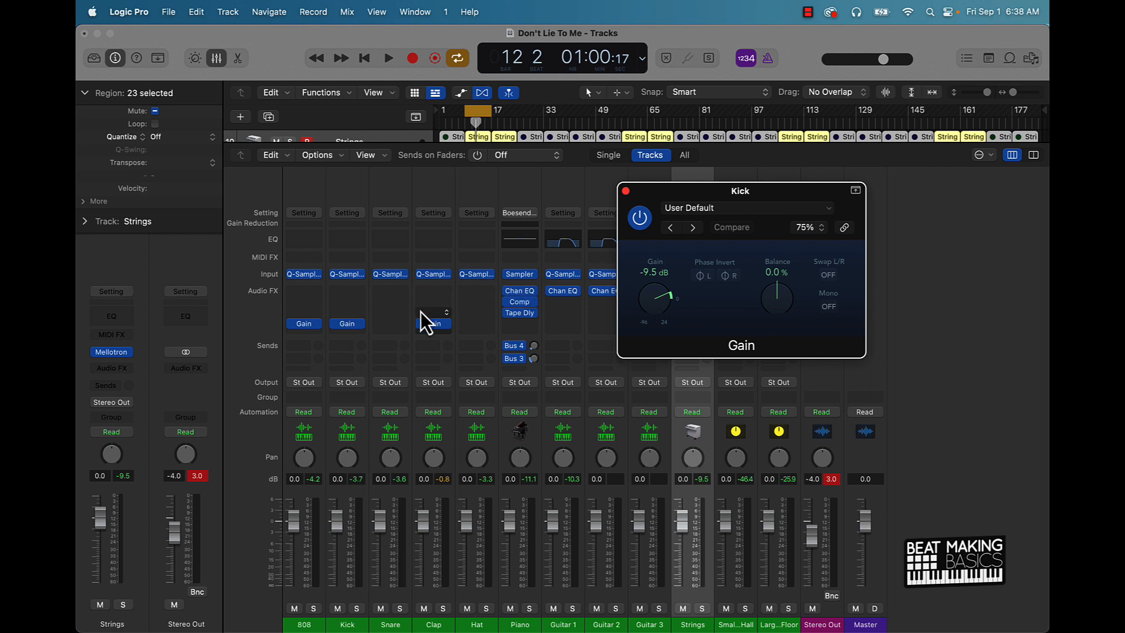
# Insert a Gain plug-in on the Clap channel and set it to -4.1 dB.
pyautogui.click(388, 59)
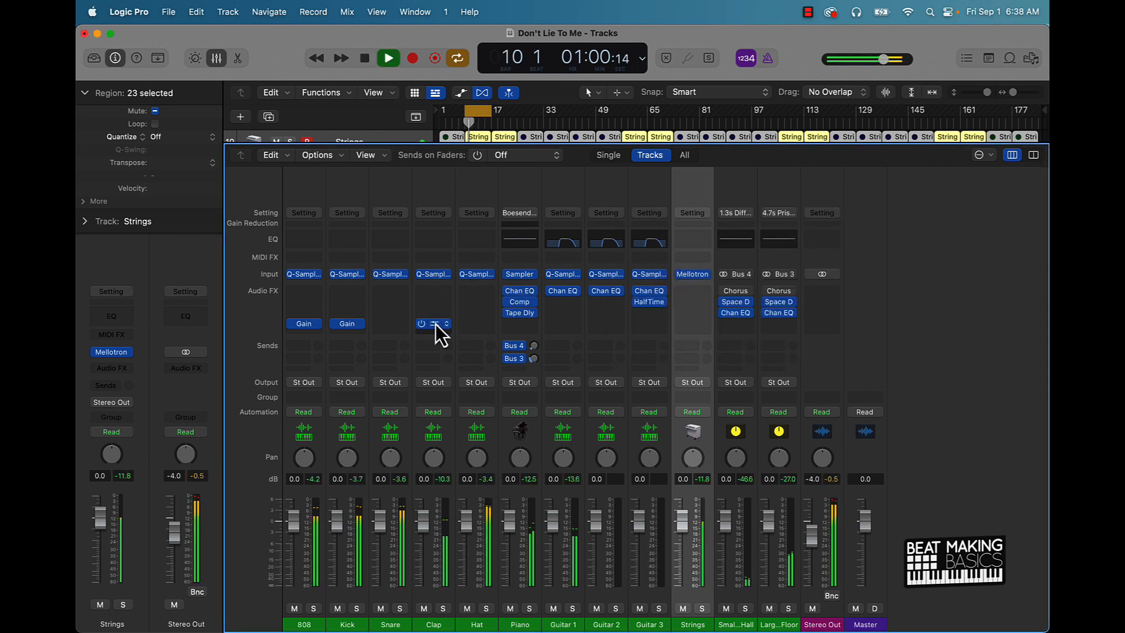
pyautogui.click(432, 323)
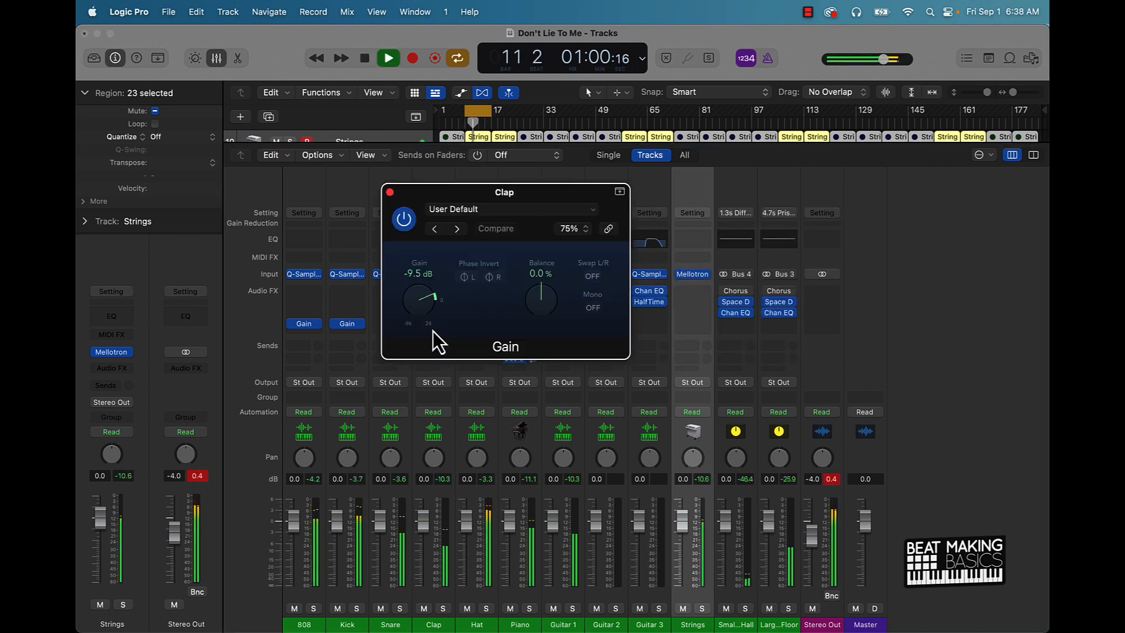
pyautogui.moveTo(419, 301); pyautogui.dragTo(422, 294)
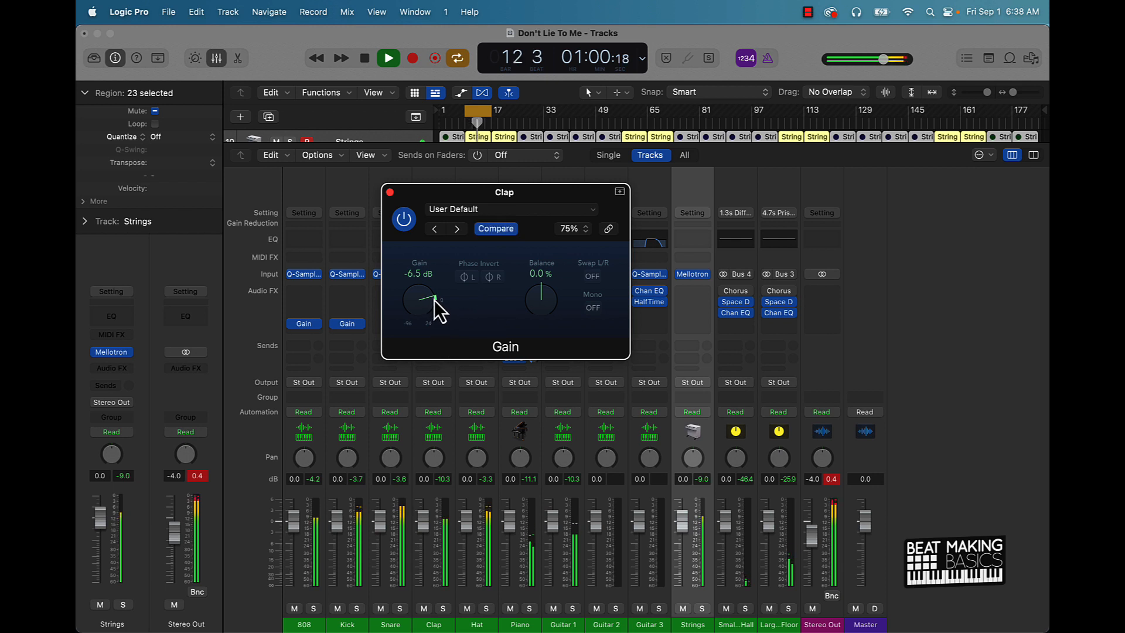
pyautogui.moveTo(418, 300); pyautogui.dragTo(430, 294)
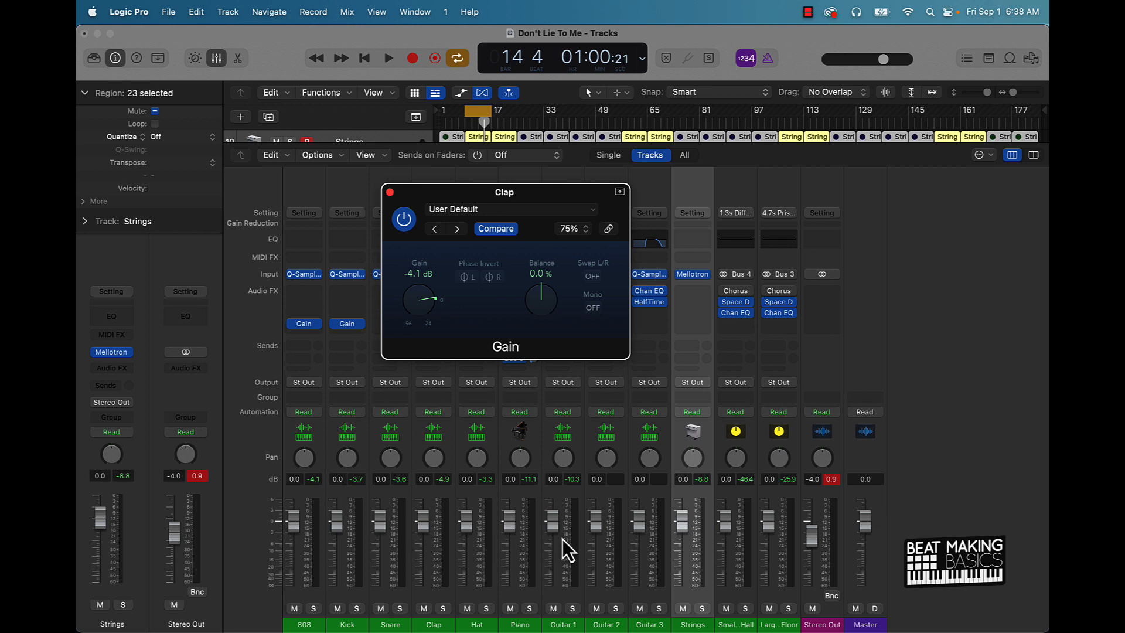
pyautogui.moveTo(563, 544)
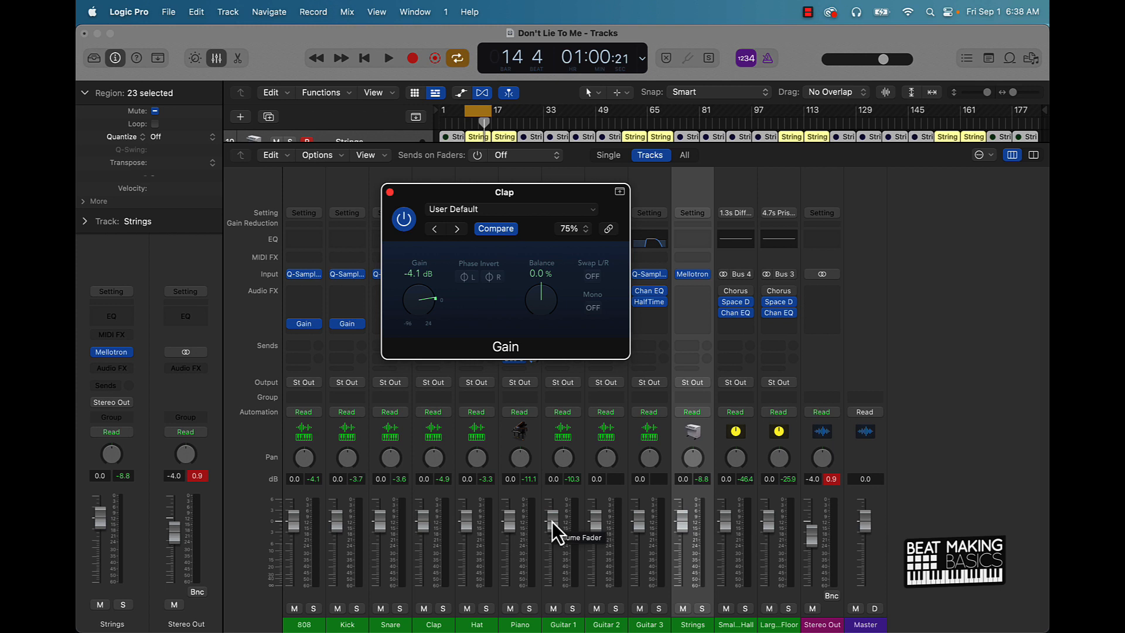
pyautogui.moveTo(479, 420)
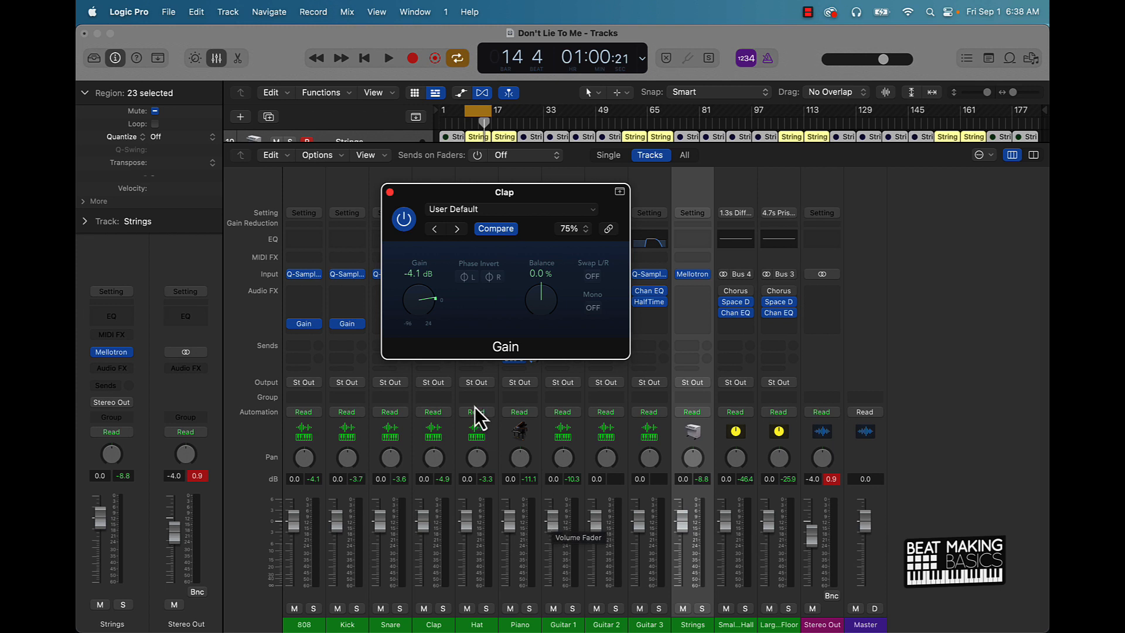
pyautogui.moveTo(418, 293)
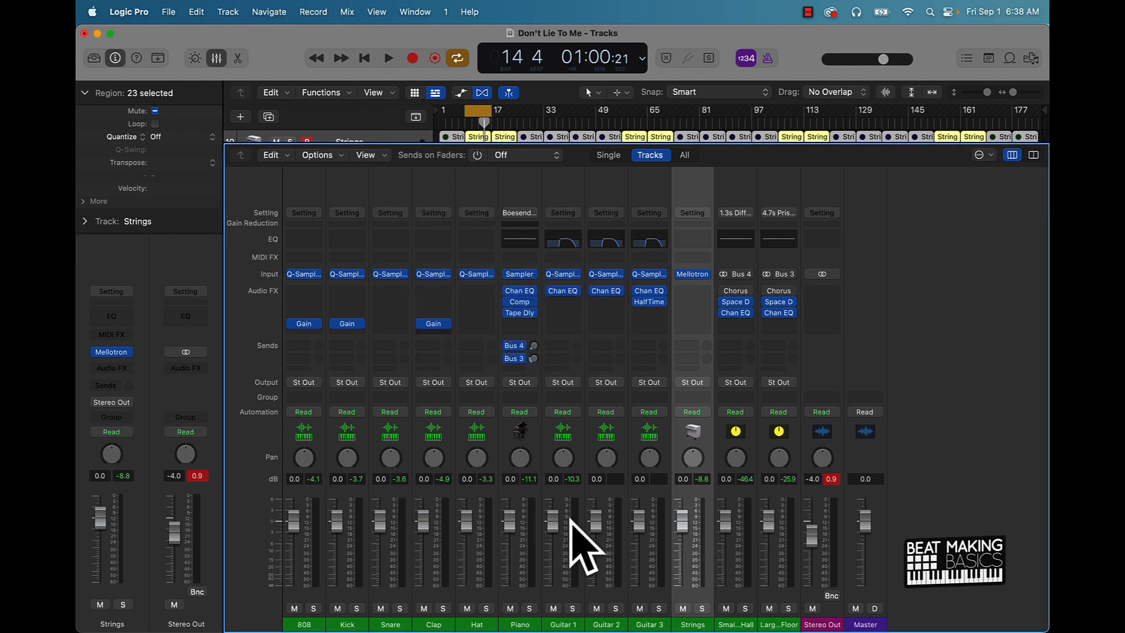
pyautogui.moveTo(457, 597)
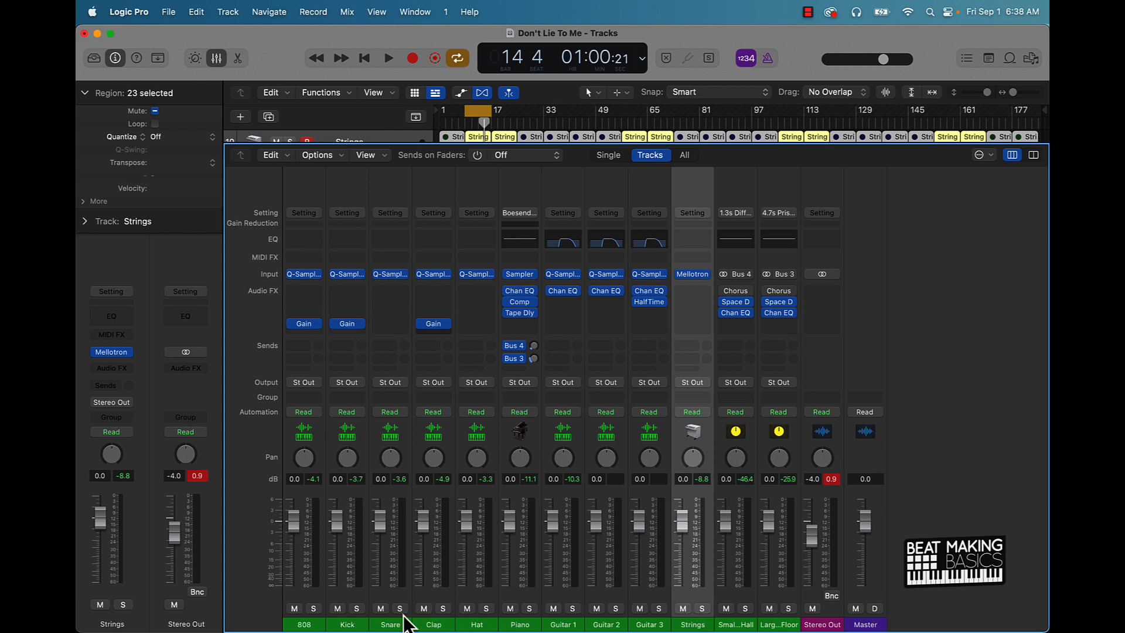
# Solo the Snare, Clap and Hat, give the Hat a stereo Gain plug-in, then audition the Piano solo.
pyautogui.click(400, 608)
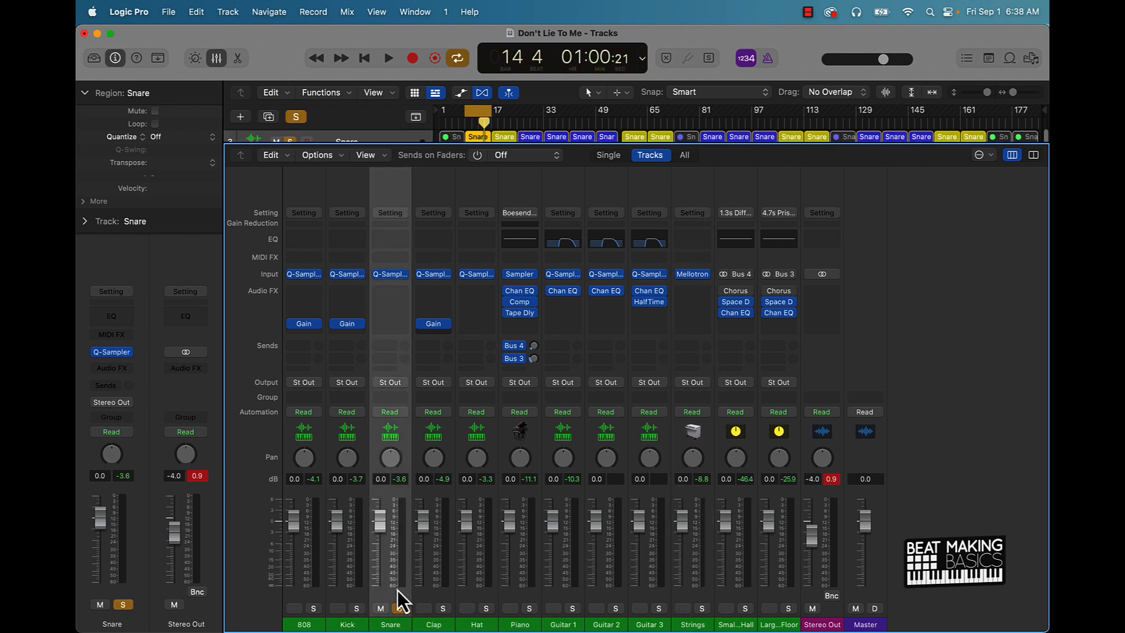
pyautogui.click(388, 58)
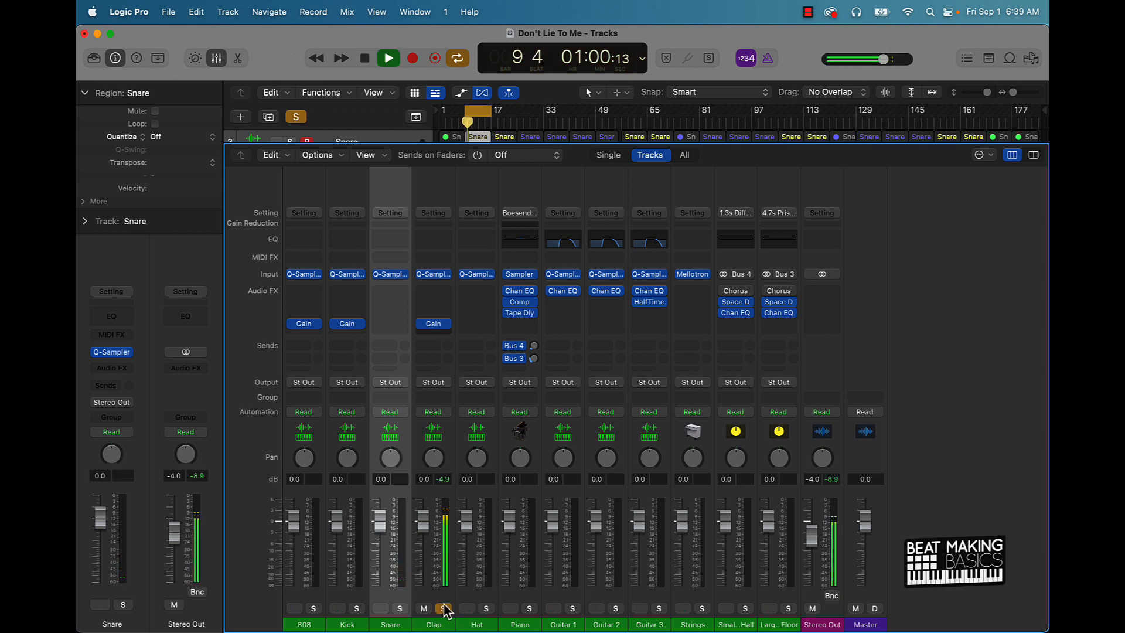
pyautogui.click(443, 608)
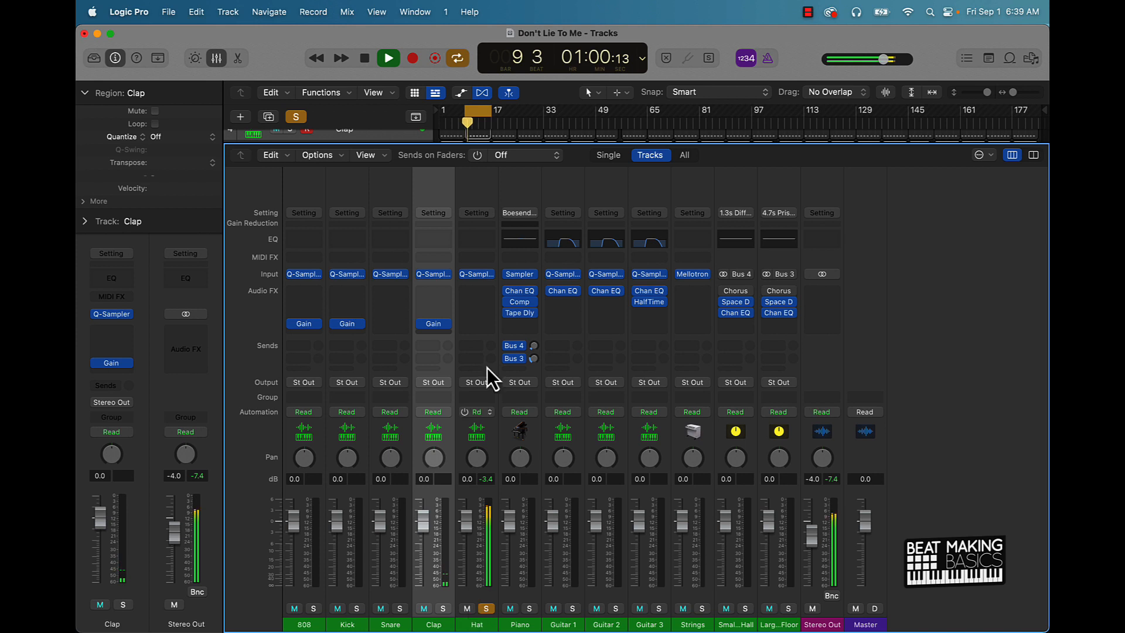
pyautogui.click(432, 337)
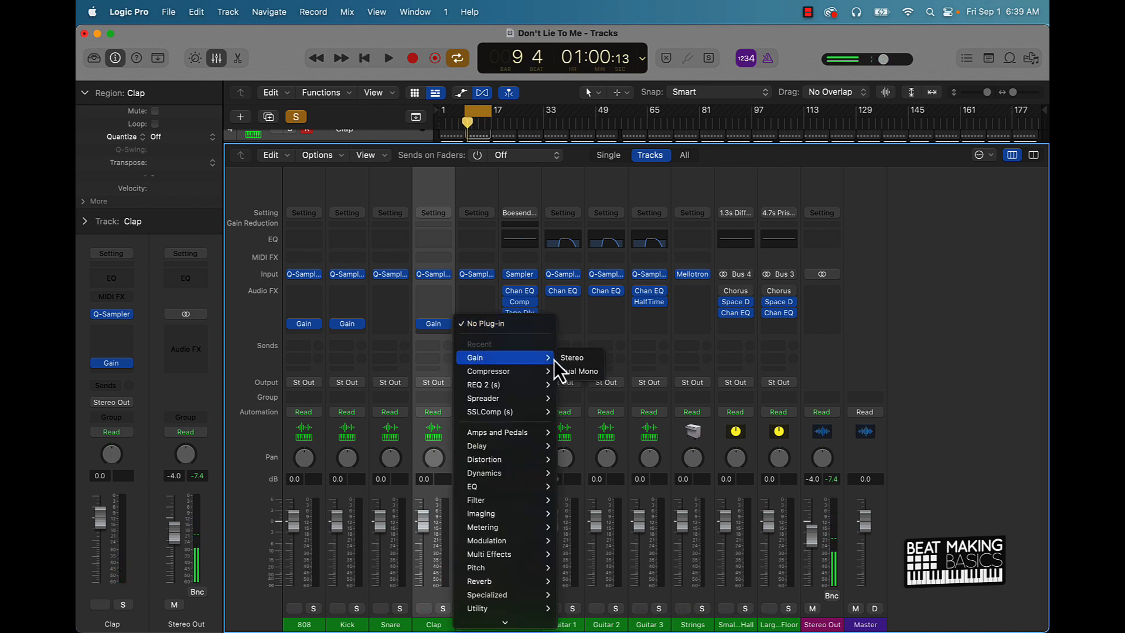
pyautogui.click(573, 358)
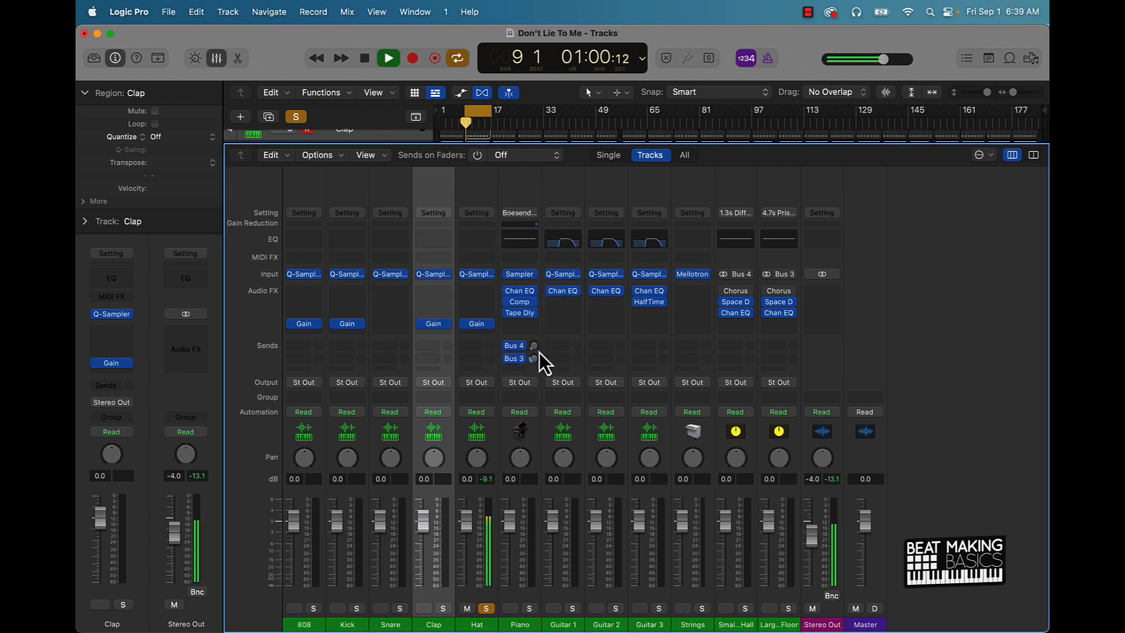
pyautogui.click(388, 58)
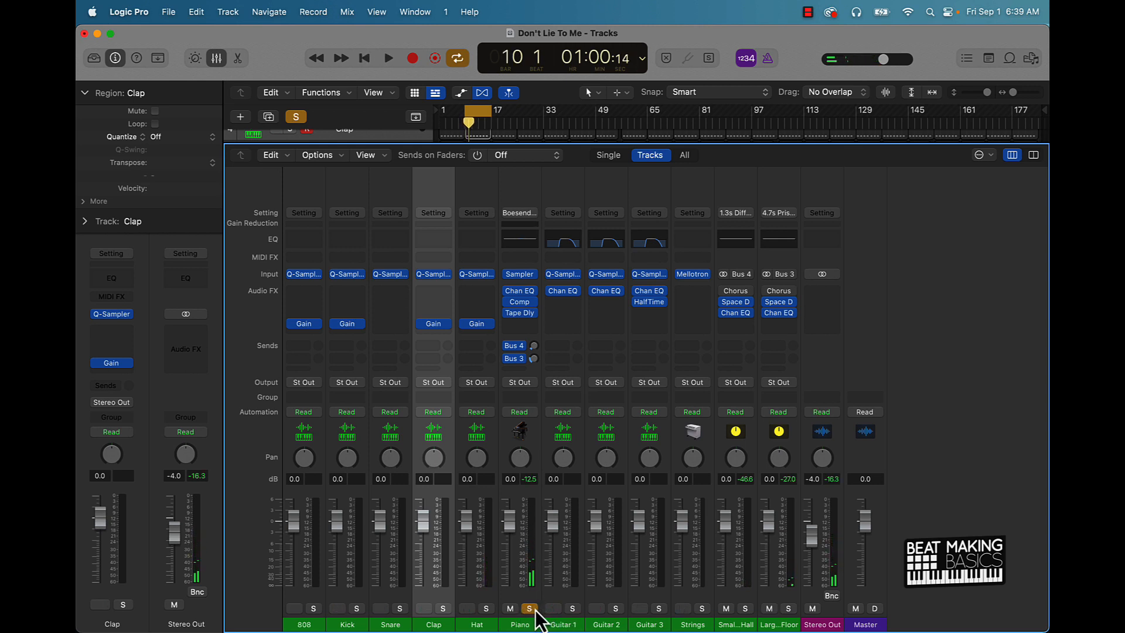
pyautogui.click(573, 608)
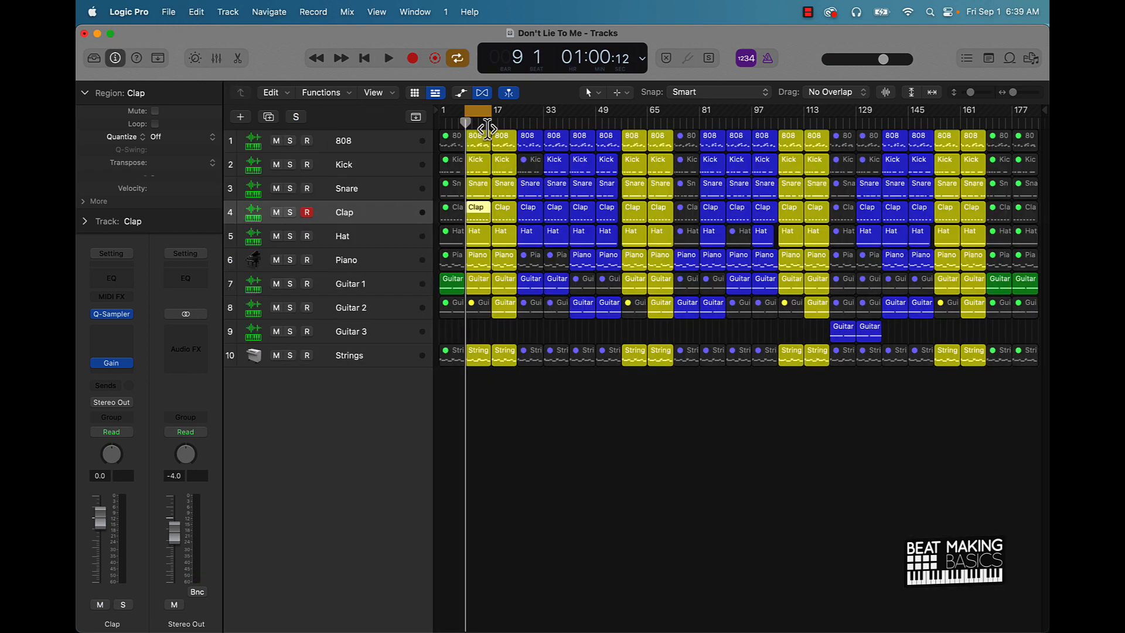
# Loop from bar 17, play it with the mixer in view, and pull the Stereo Out fader slightly down.
pyautogui.moveTo(466, 122); pyautogui.dragTo(515, 122)
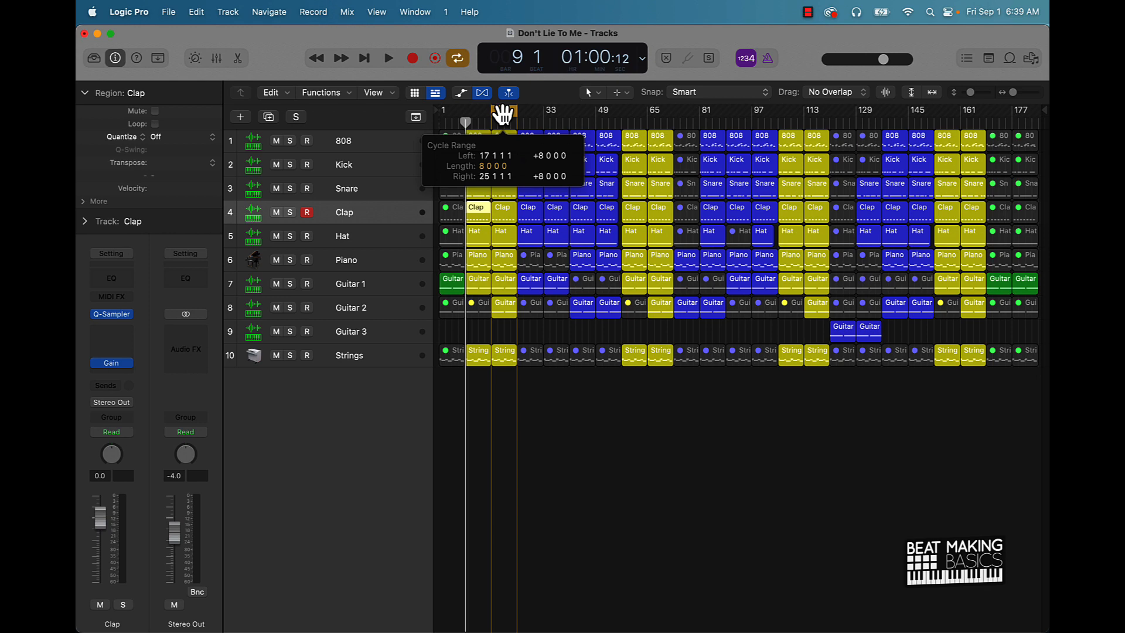
pyautogui.click(388, 59)
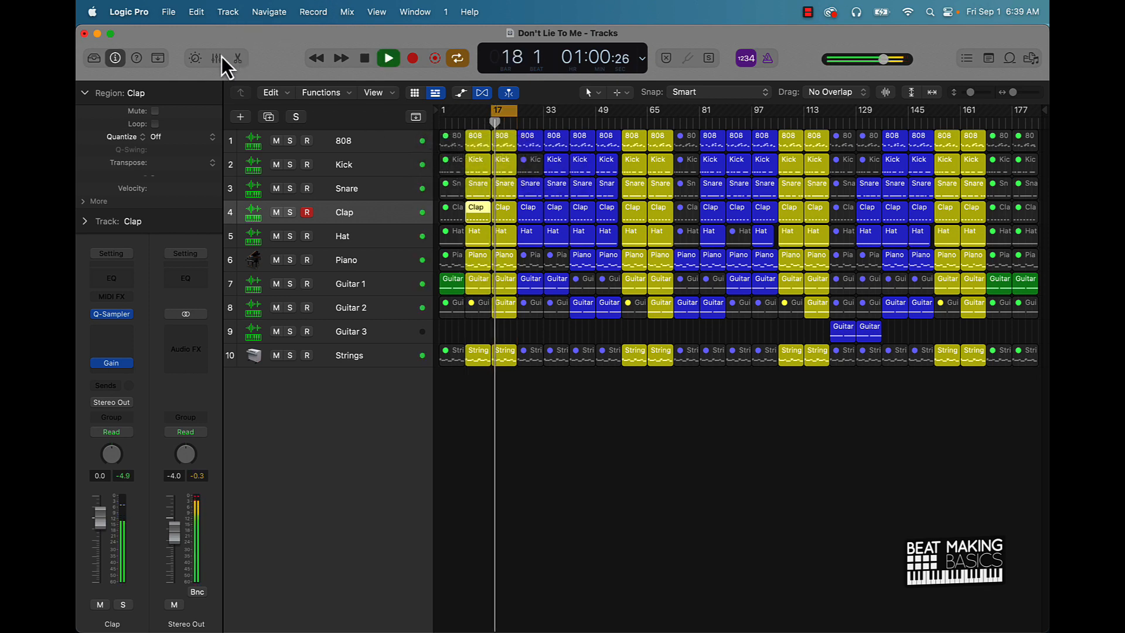
pyautogui.click(216, 58)
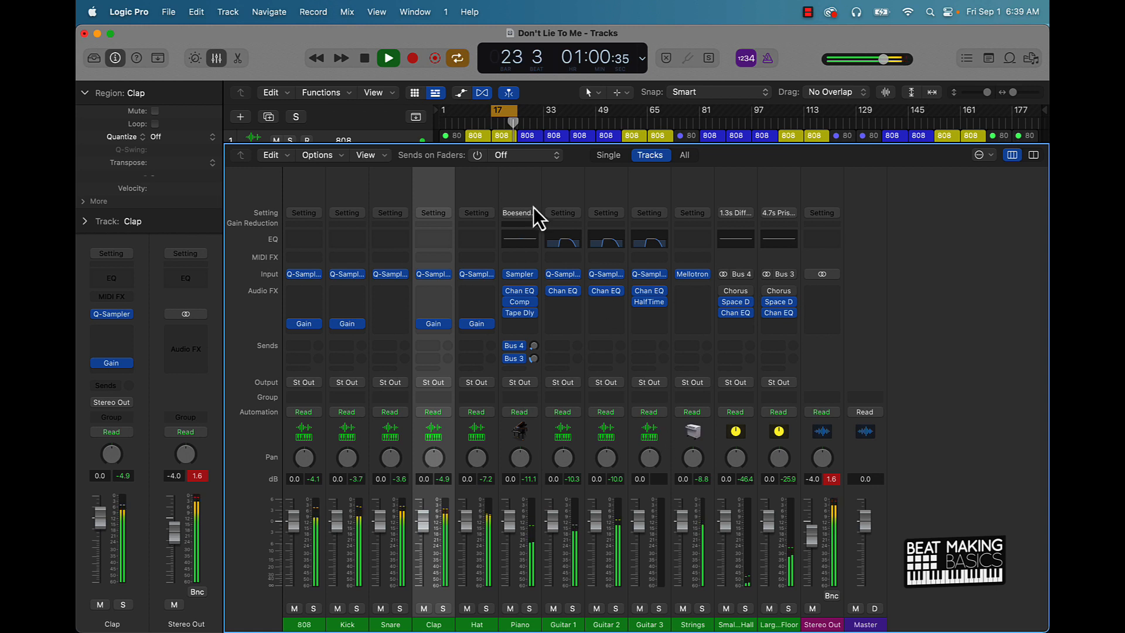
pyautogui.click(363, 58)
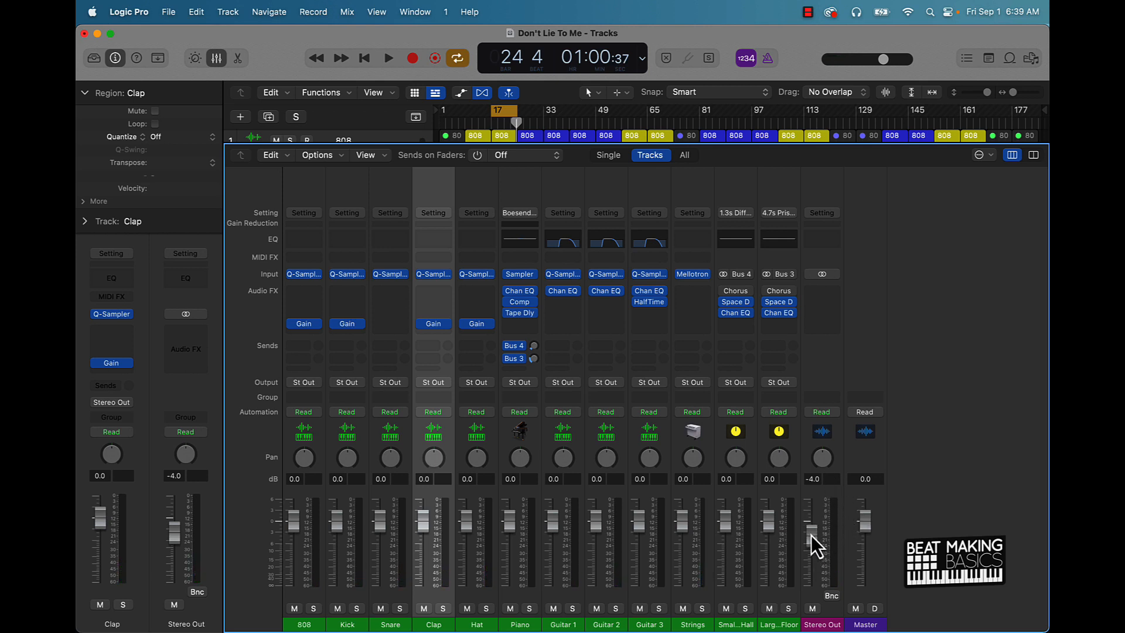
pyautogui.moveTo(820, 520); pyautogui.dragTo(820, 542)
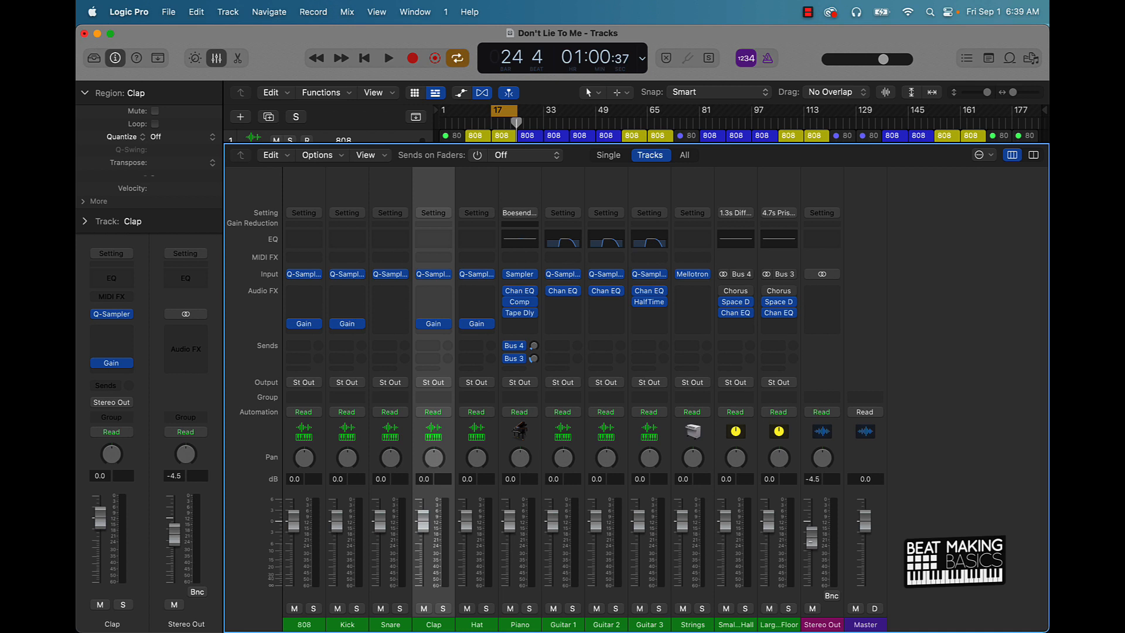
pyautogui.moveTo(818, 548)
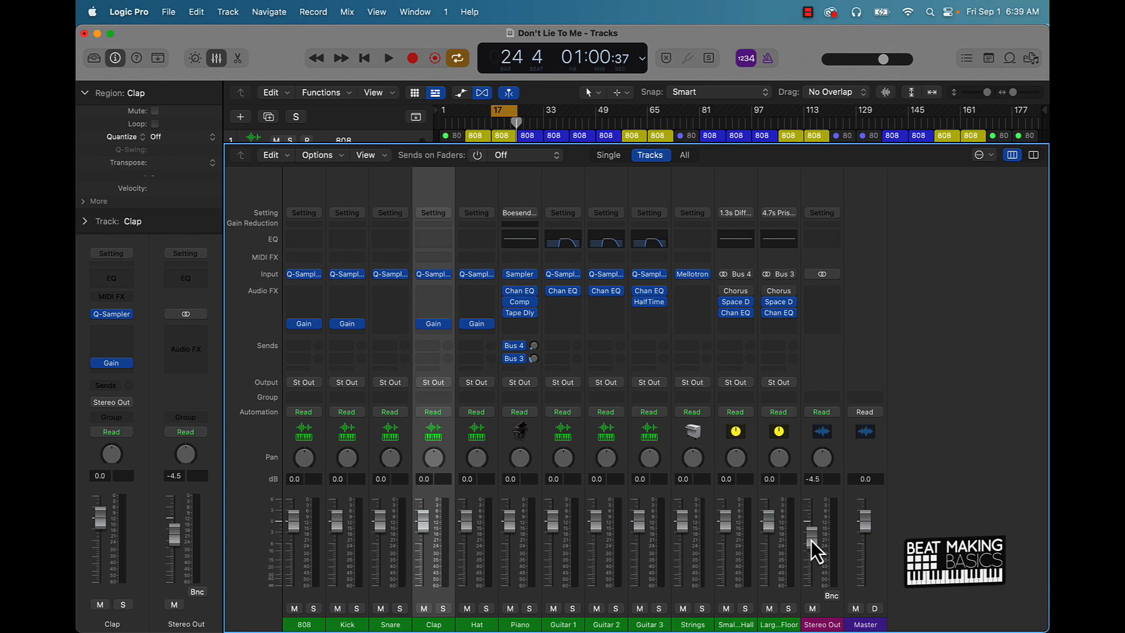
pyautogui.moveTo(789, 507)
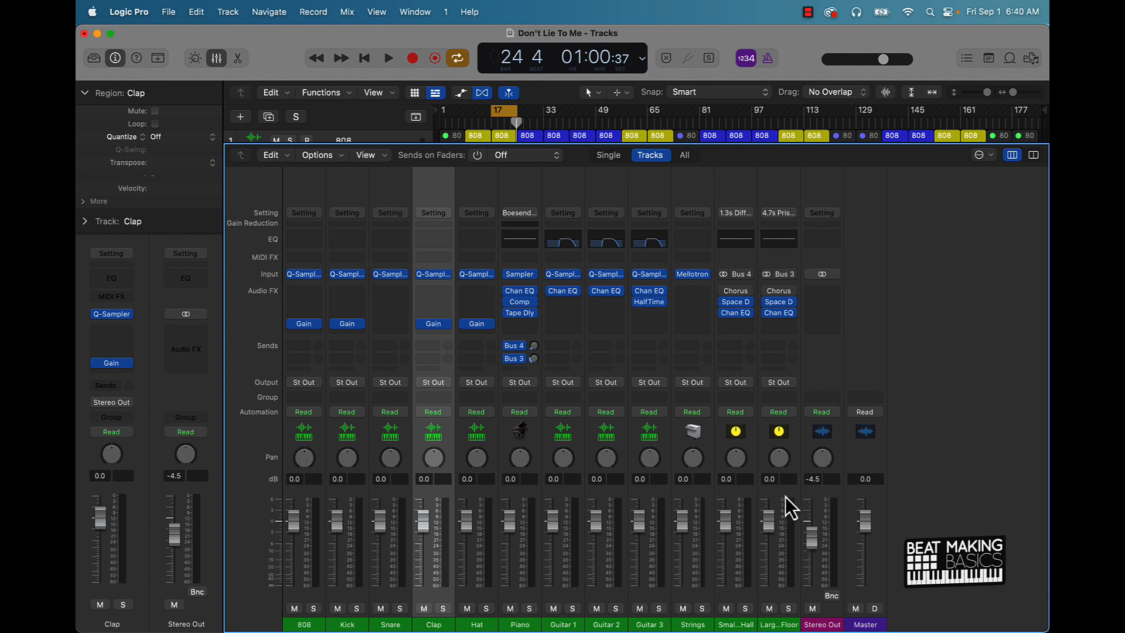
pyautogui.moveTo(809, 523)
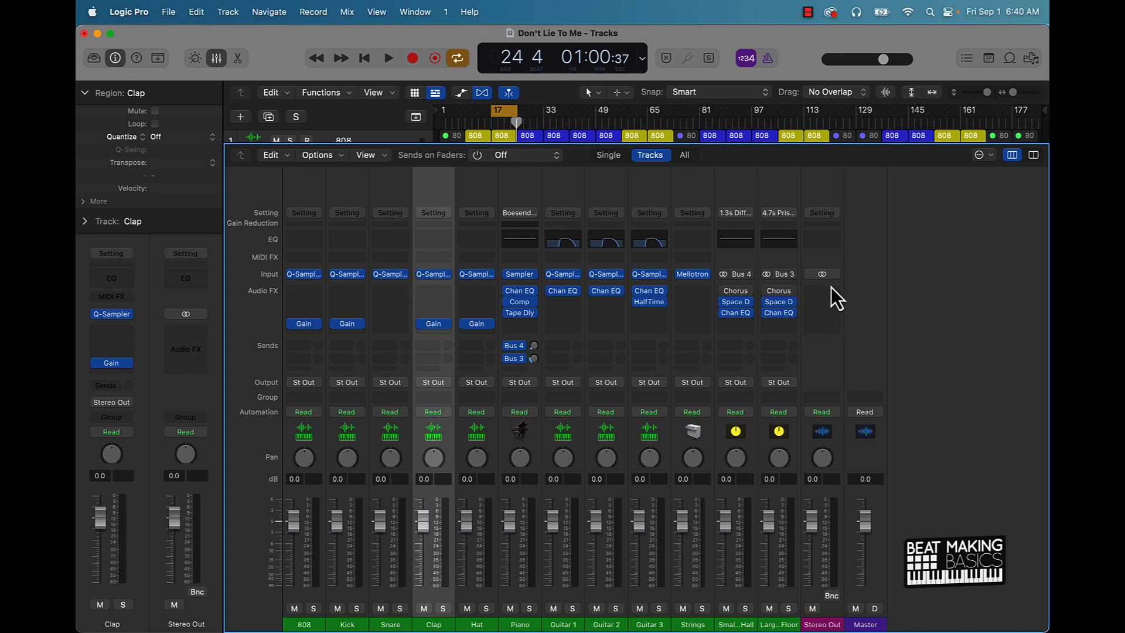
pyautogui.moveTo(821, 291)
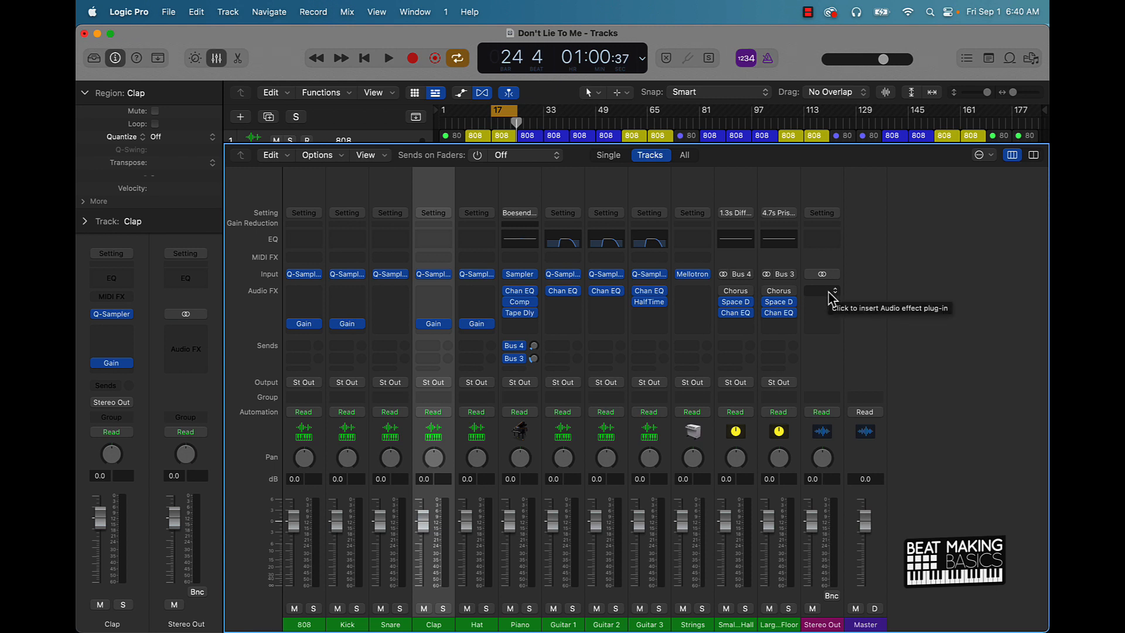
pyautogui.moveTo(638, 520)
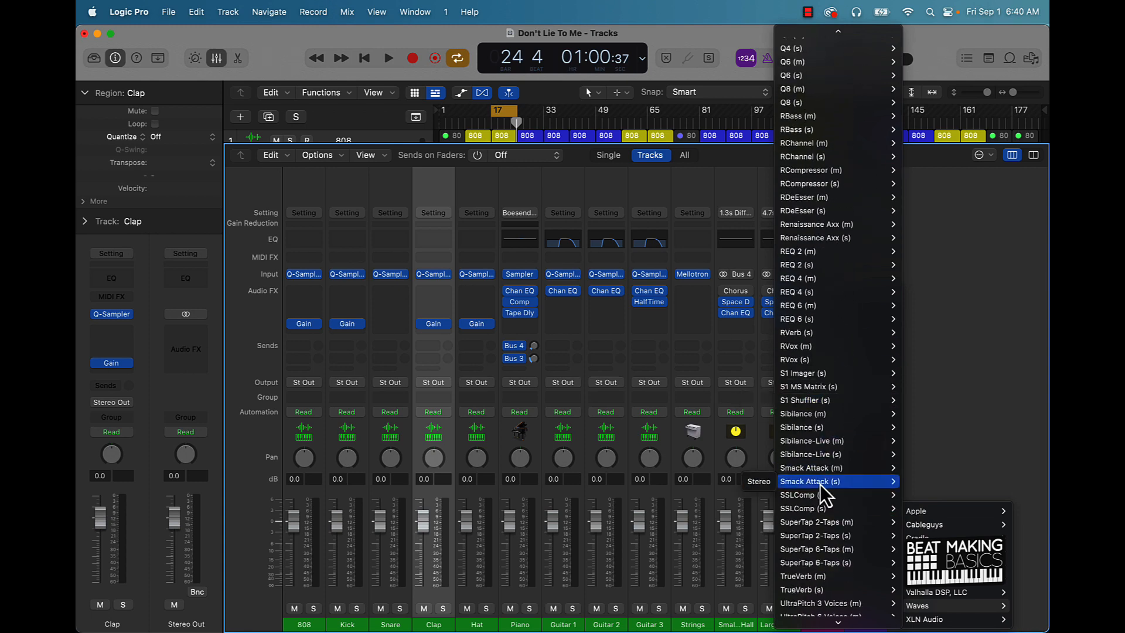
# Insert the stereo Waves Smack Attack on Stereo Out, audition it, and close its window.
pyautogui.click(809, 480)
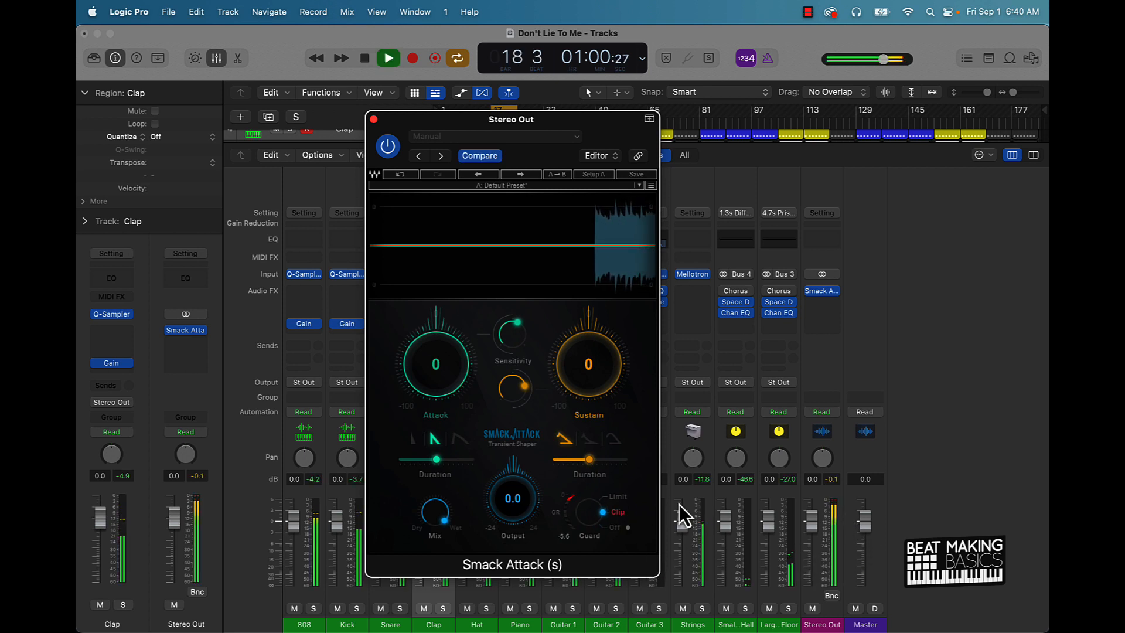
pyautogui.click(388, 59)
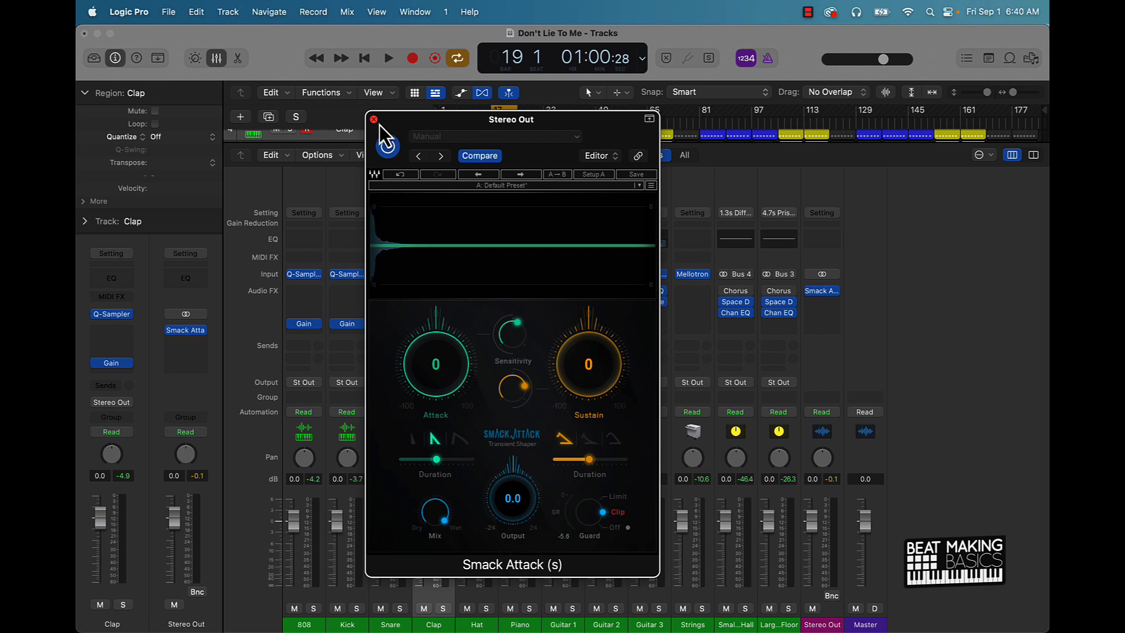
pyautogui.click(373, 119)
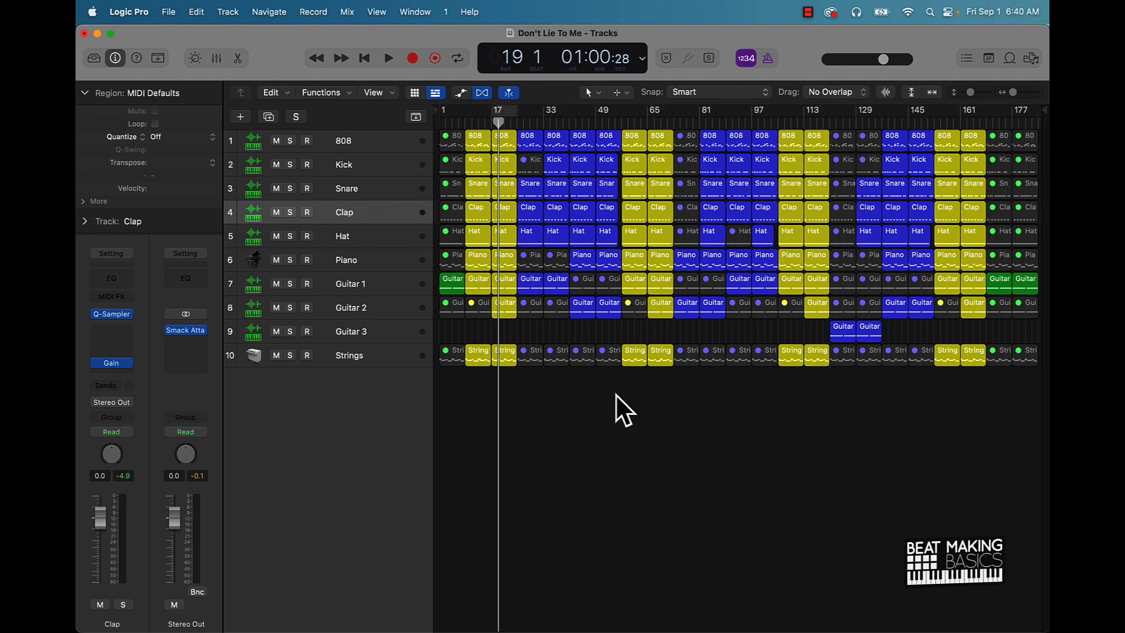
# Rewind and listen through, then set up exporting all tracks as 24-bit WAVE files.
pyautogui.click(363, 58)
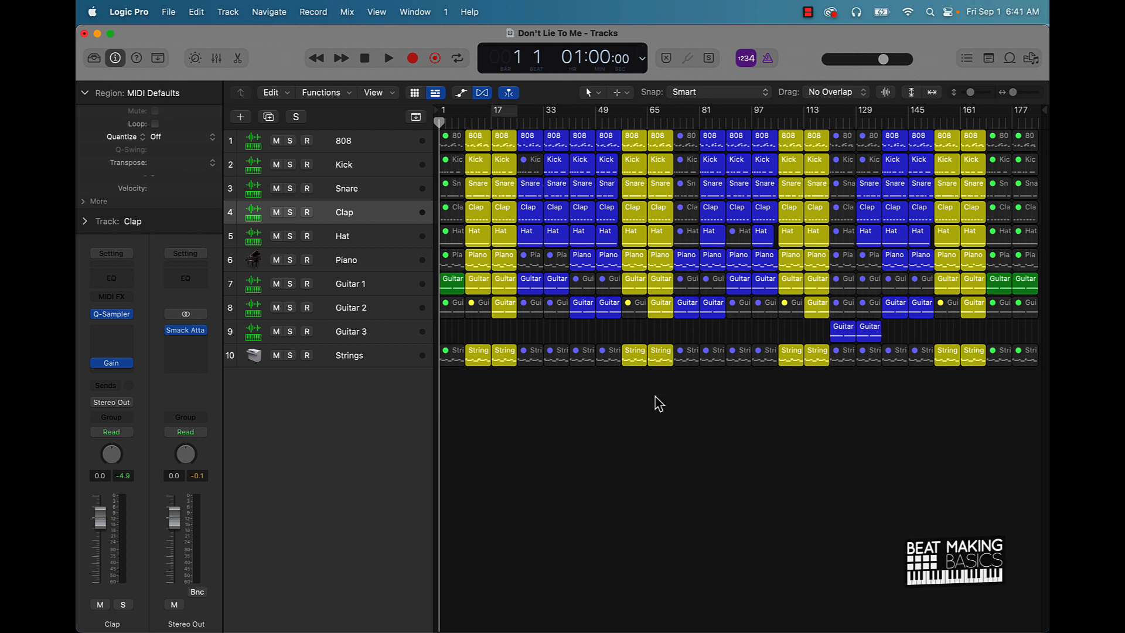
pyautogui.moveTo(658, 165)
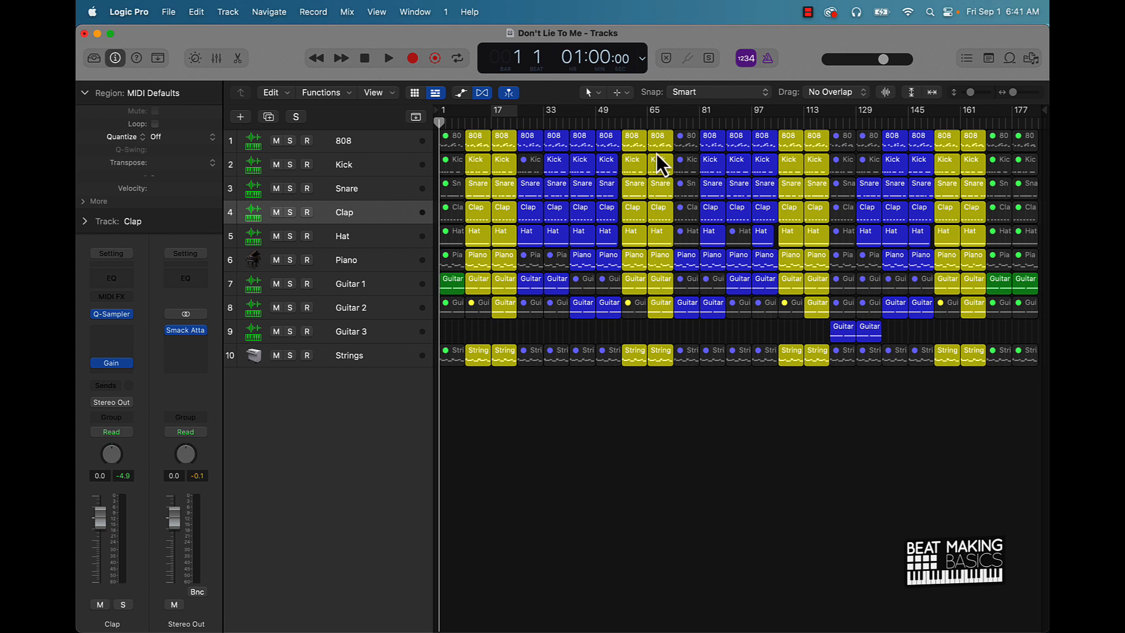
pyautogui.moveTo(773, 131)
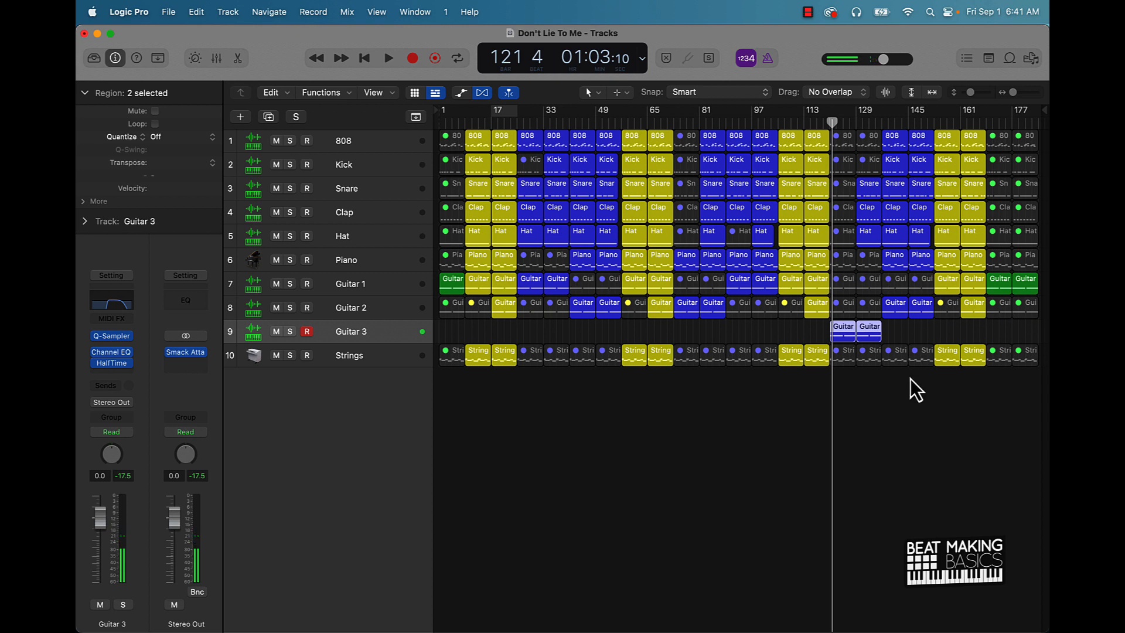
pyautogui.doubleClick(351, 331)
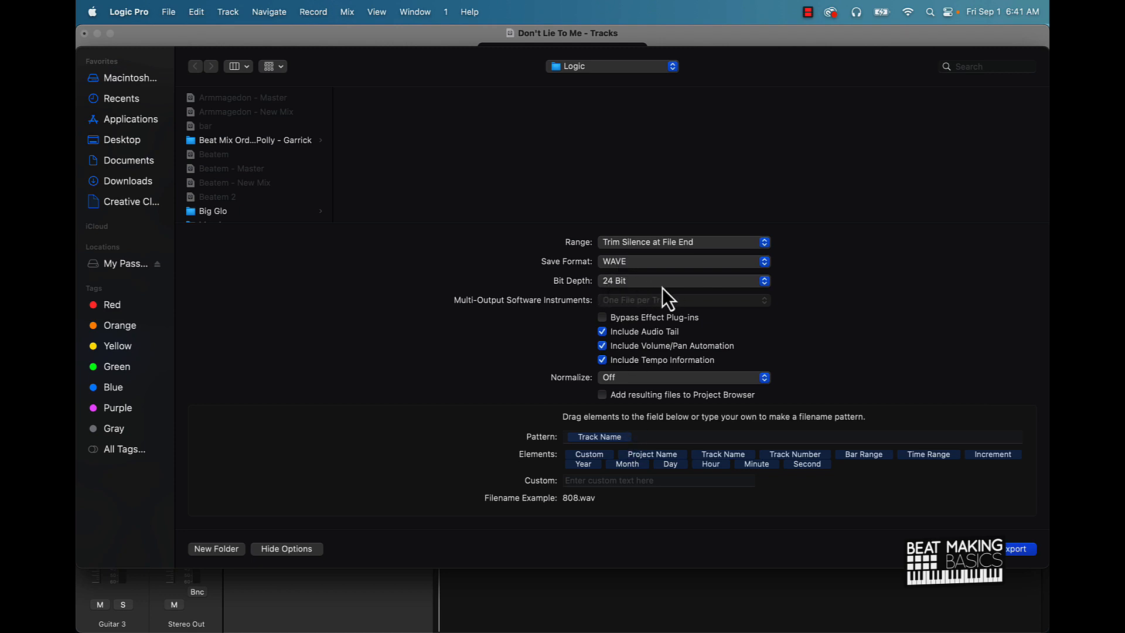
pyautogui.moveTo(140, 291)
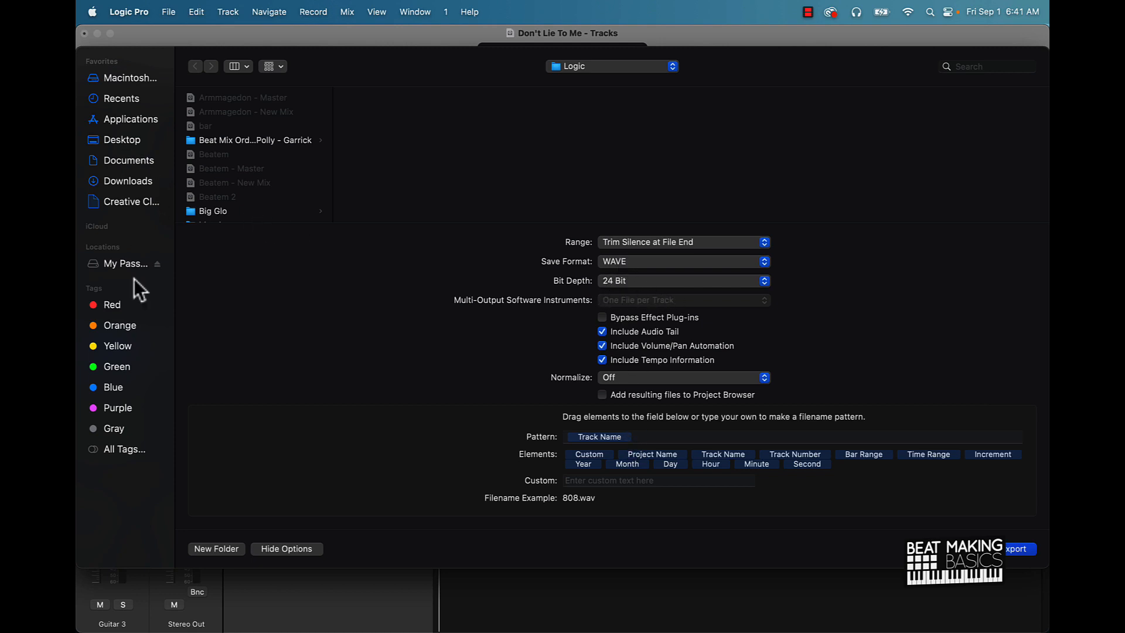
# Create a 'Don't Lie To Me - Stems' folder in YOUTUBE BEATS 0823 on My Passport as the export destination.
pyautogui.click(129, 264)
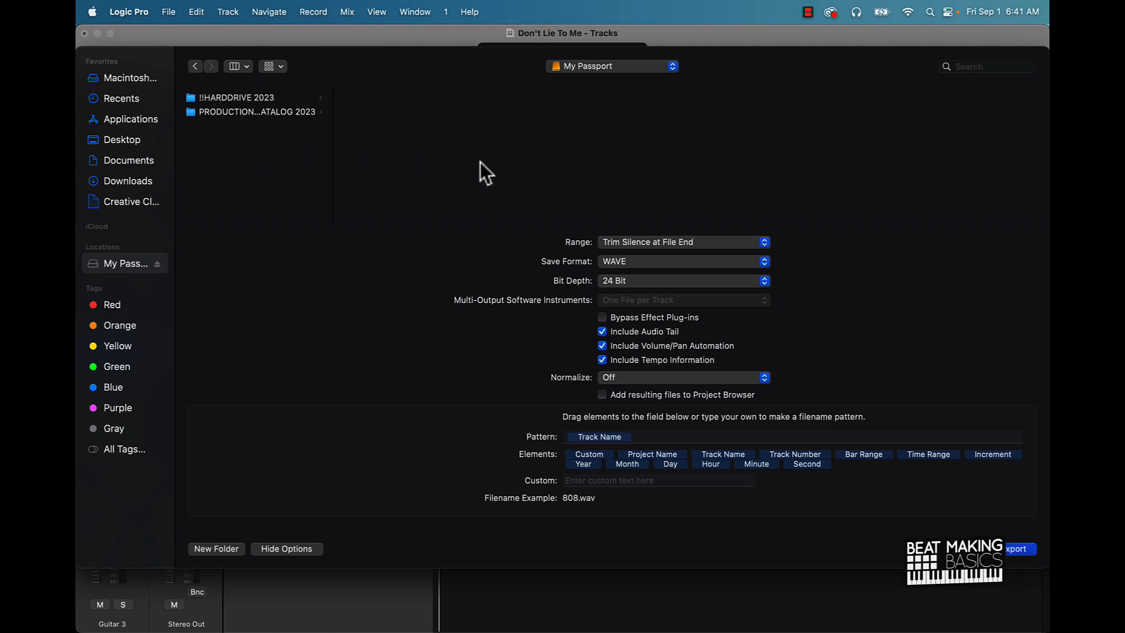
pyautogui.write("Don't Lie To Me")
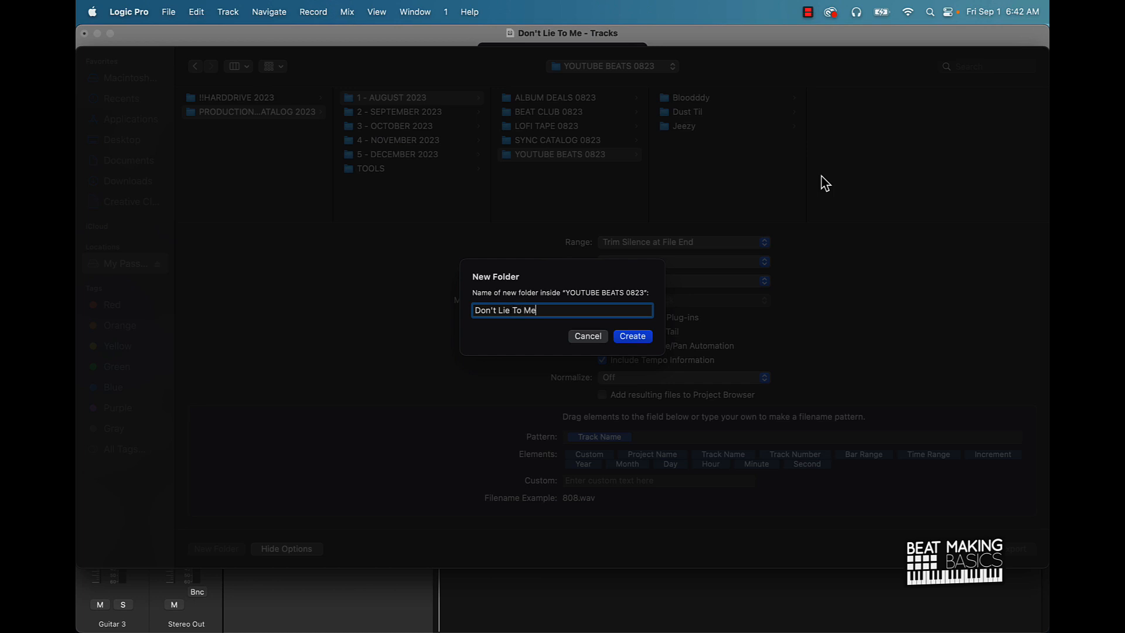
pyautogui.write('- S')
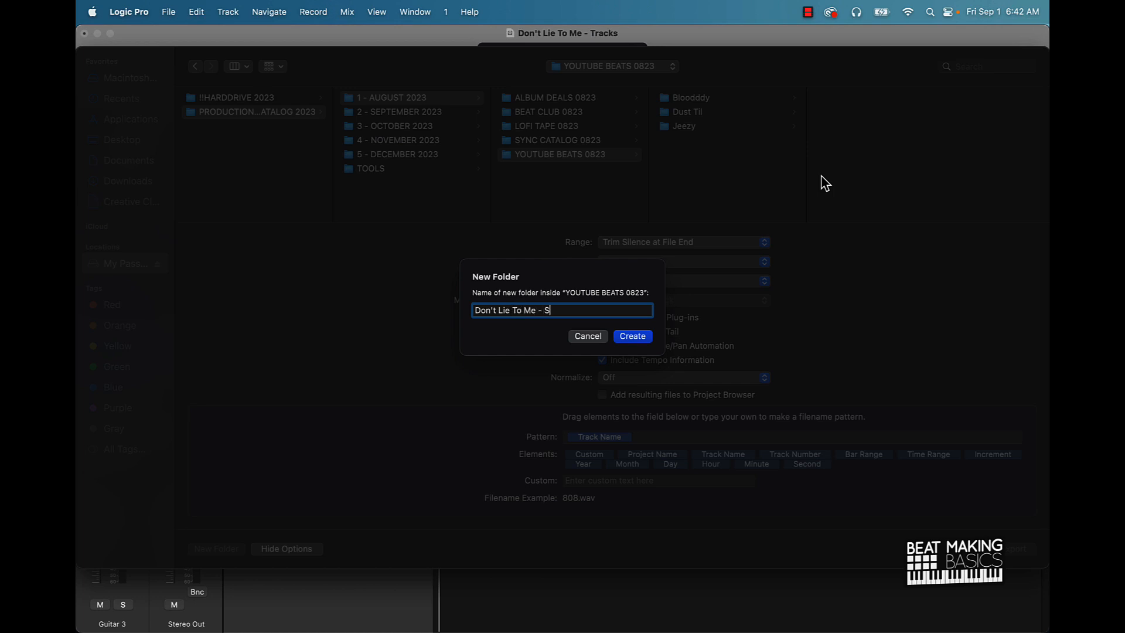
pyautogui.click(631, 336)
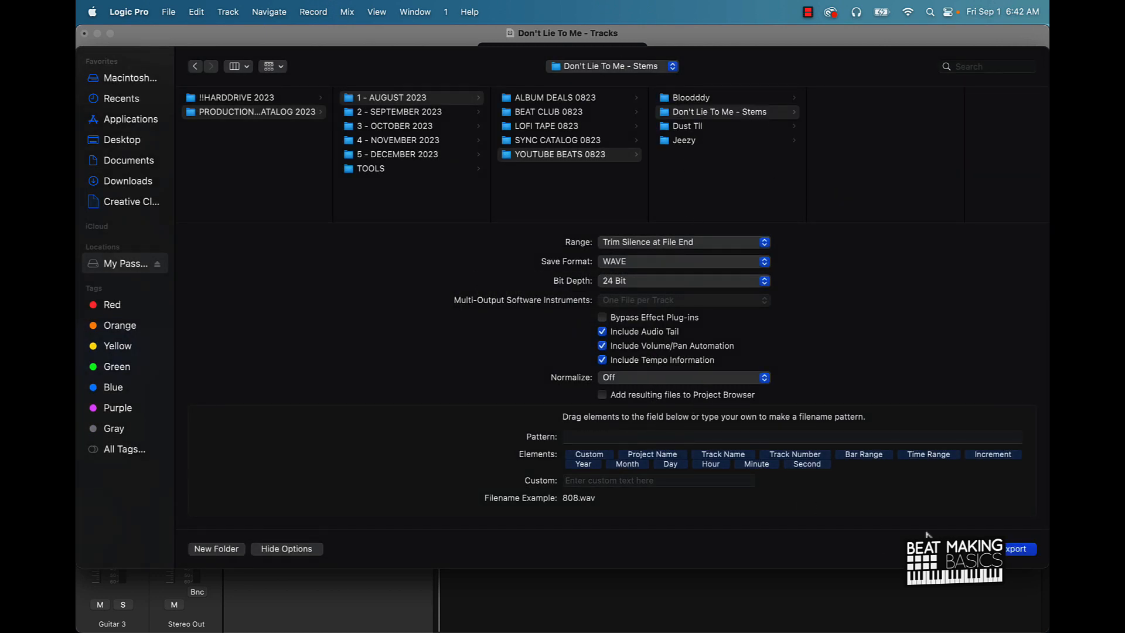
# Export all ten tracks as 24-bit WAV stems, then disarm recording on Guitar 3.
pyautogui.click(1018, 549)
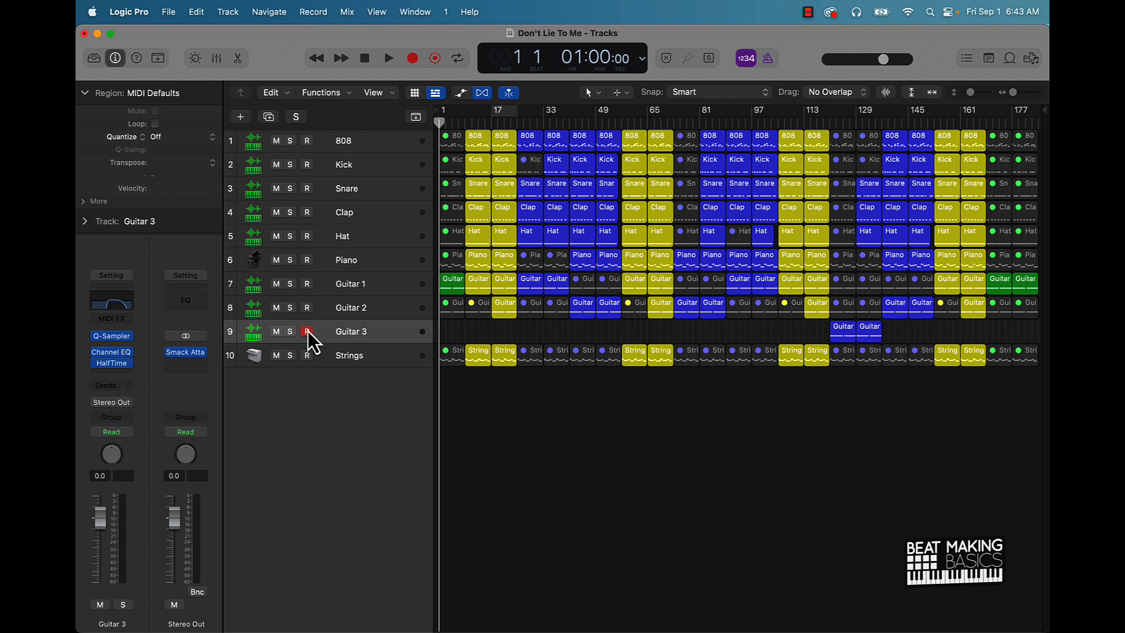
pyautogui.click(306, 330)
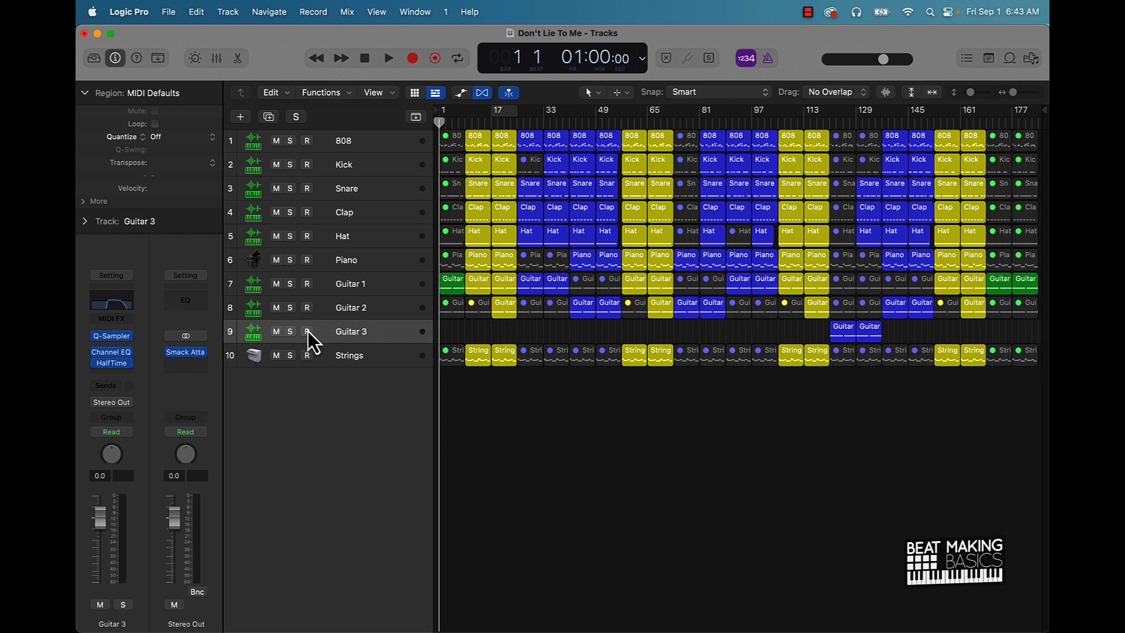